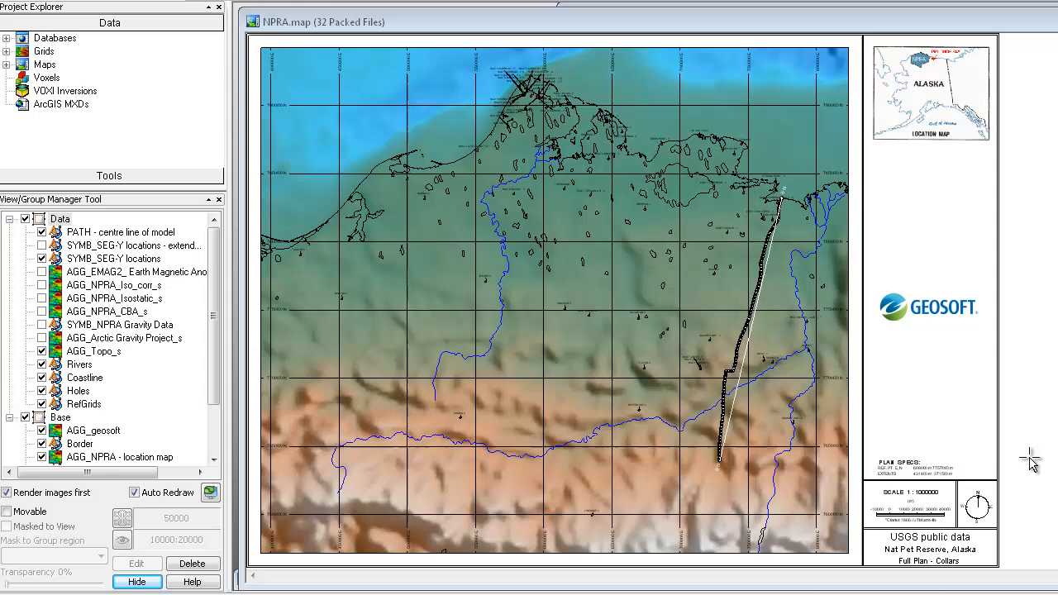
pyautogui.moveTo(1042, 388)
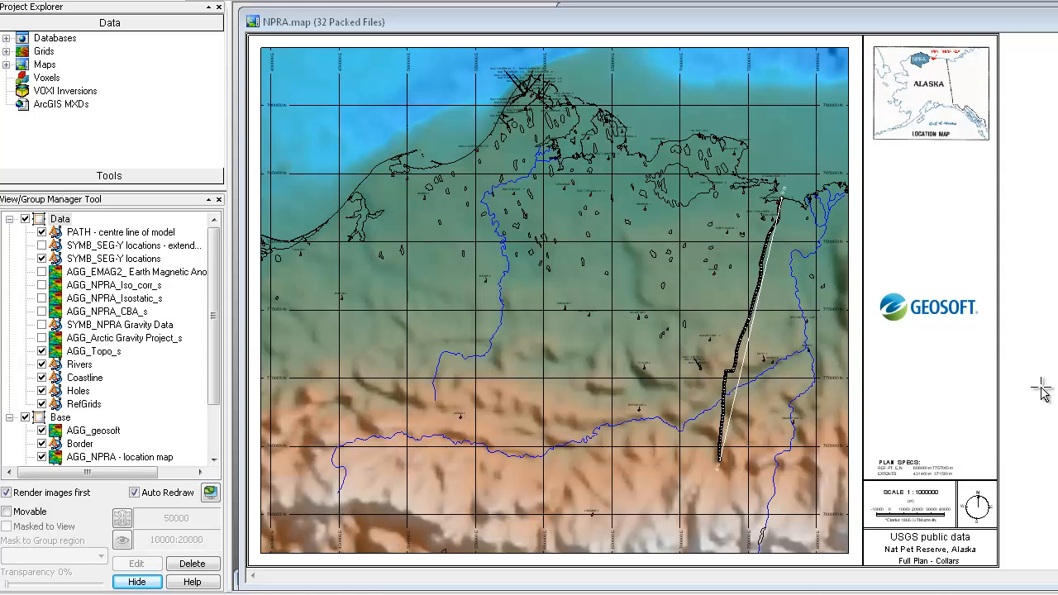
pyautogui.moveTo(760, 356)
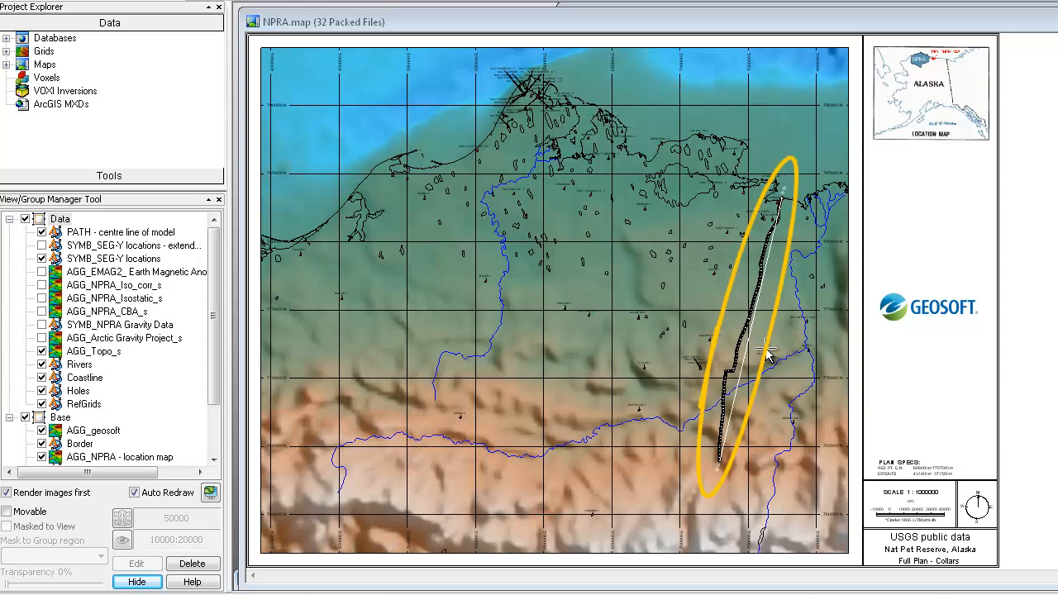
pyautogui.moveTo(775, 275)
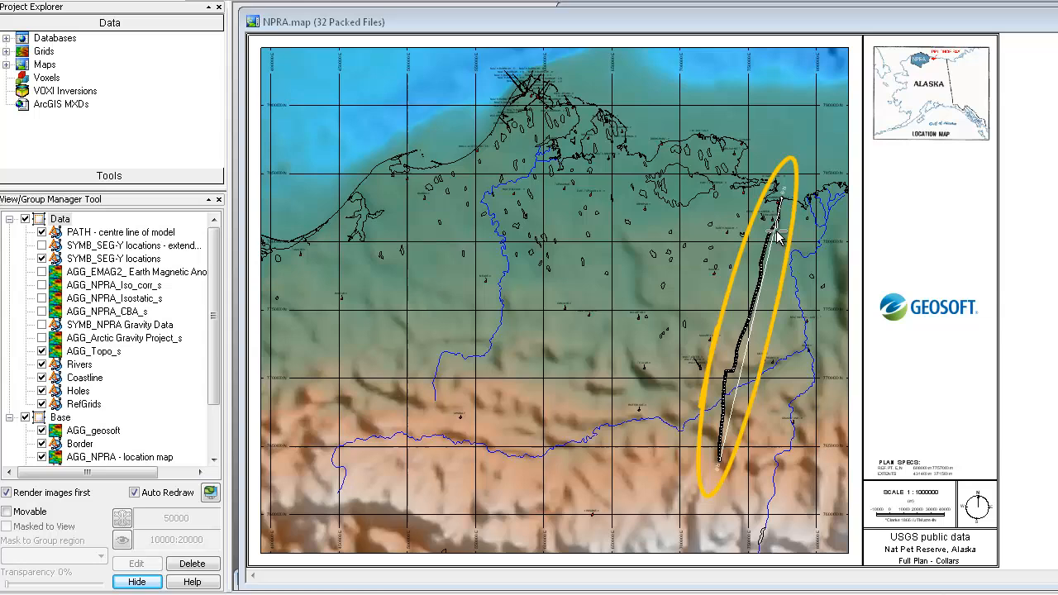
pyautogui.moveTo(781, 202)
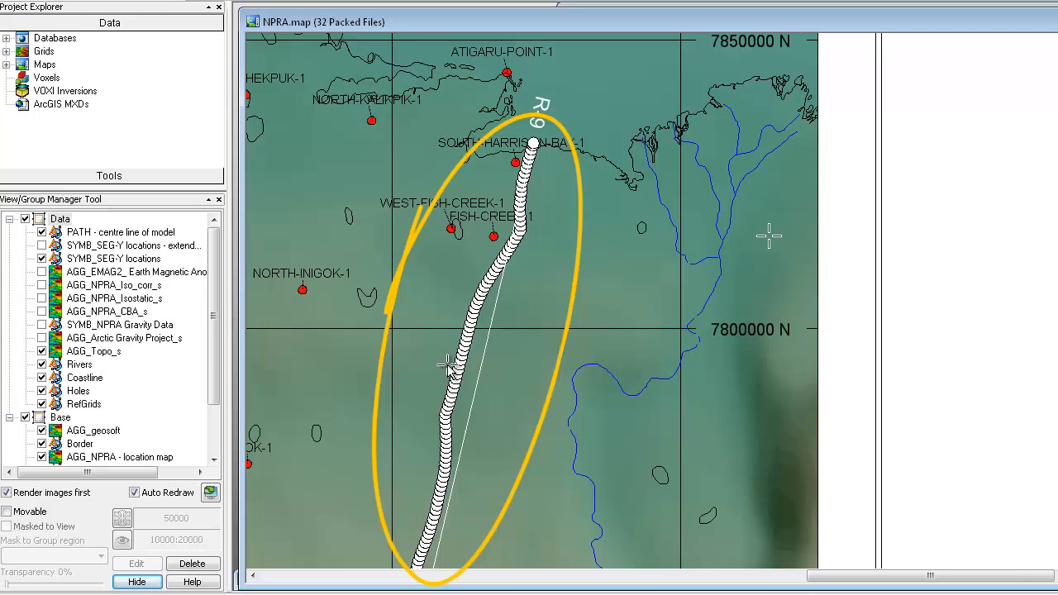
pyautogui.moveTo(438, 442)
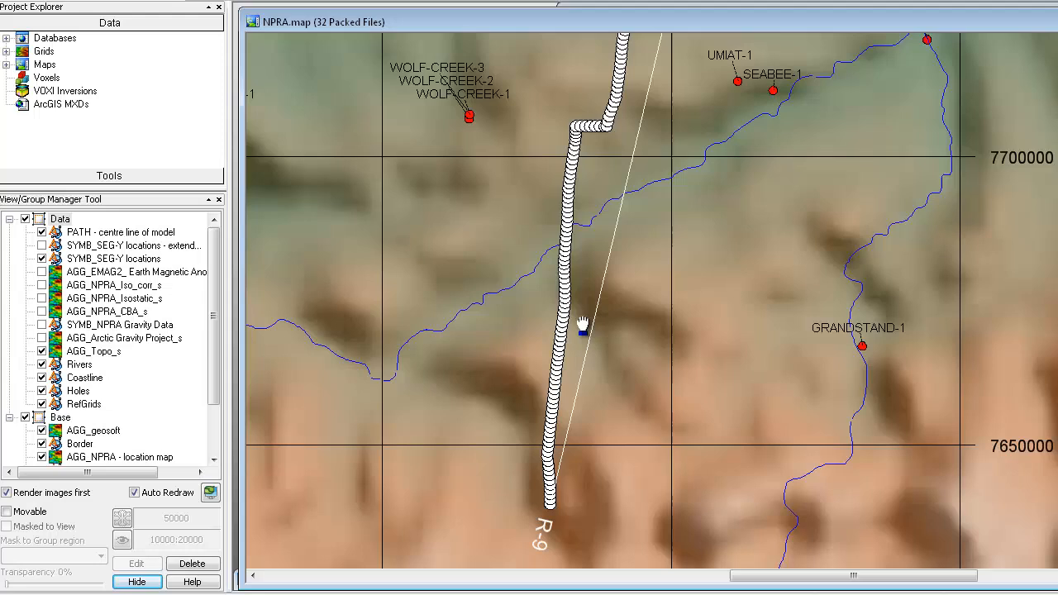
pyautogui.moveTo(609, 410)
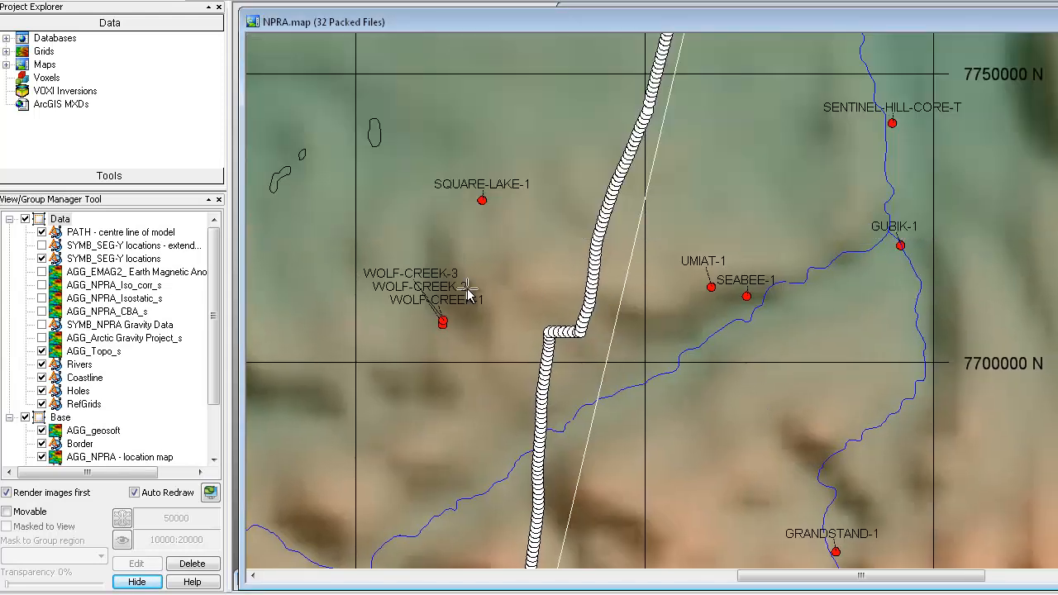
pyautogui.moveTo(750, 287)
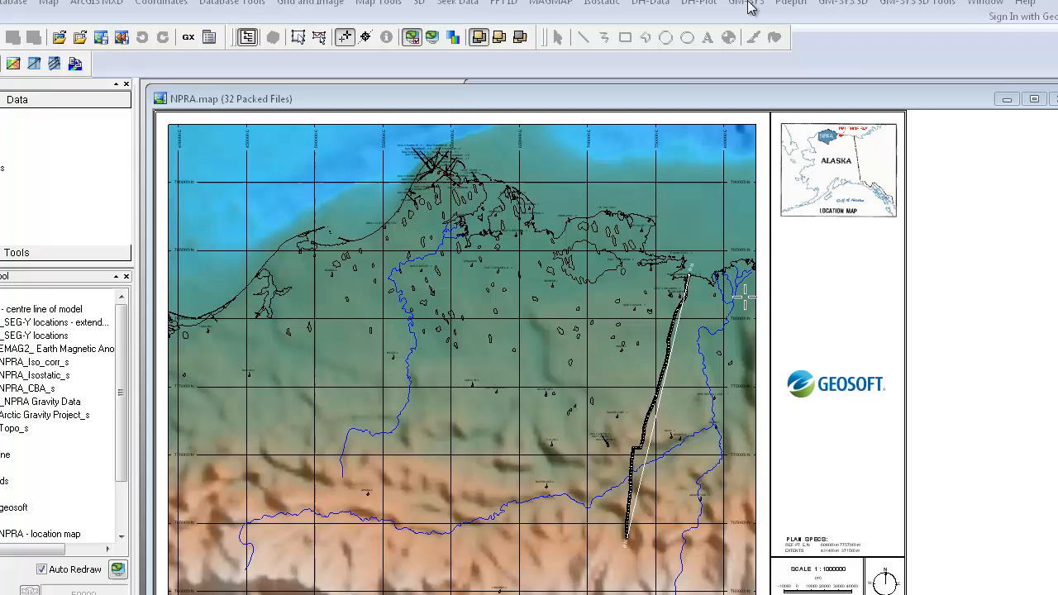
# Start a new GM-SYS model from a map profile, named NPRA_Line9, with magnetic and gravity grids.
pyautogui.click(718, 23)
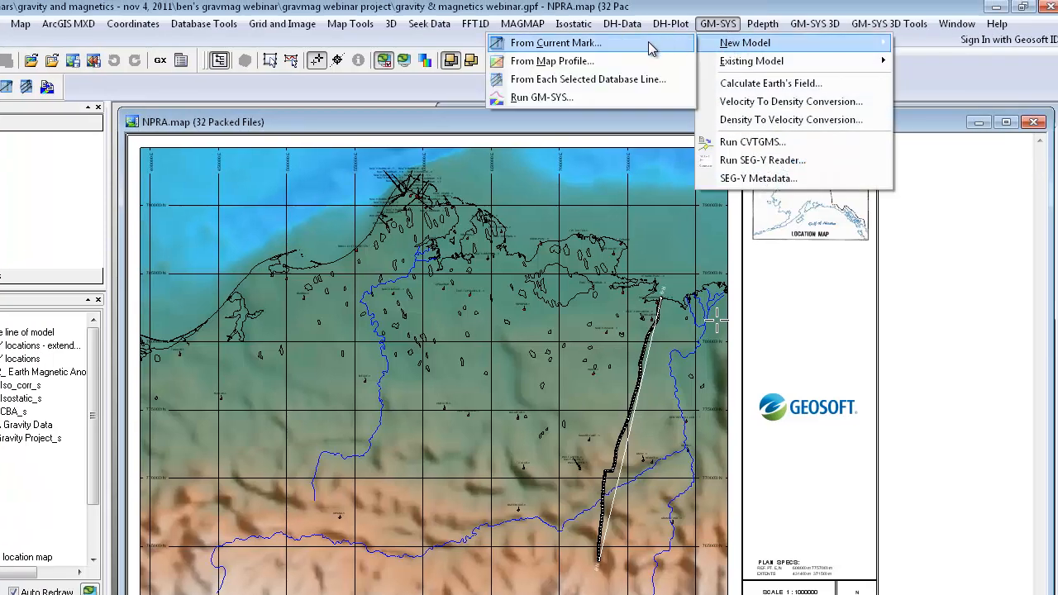
pyautogui.moveTo(552, 61)
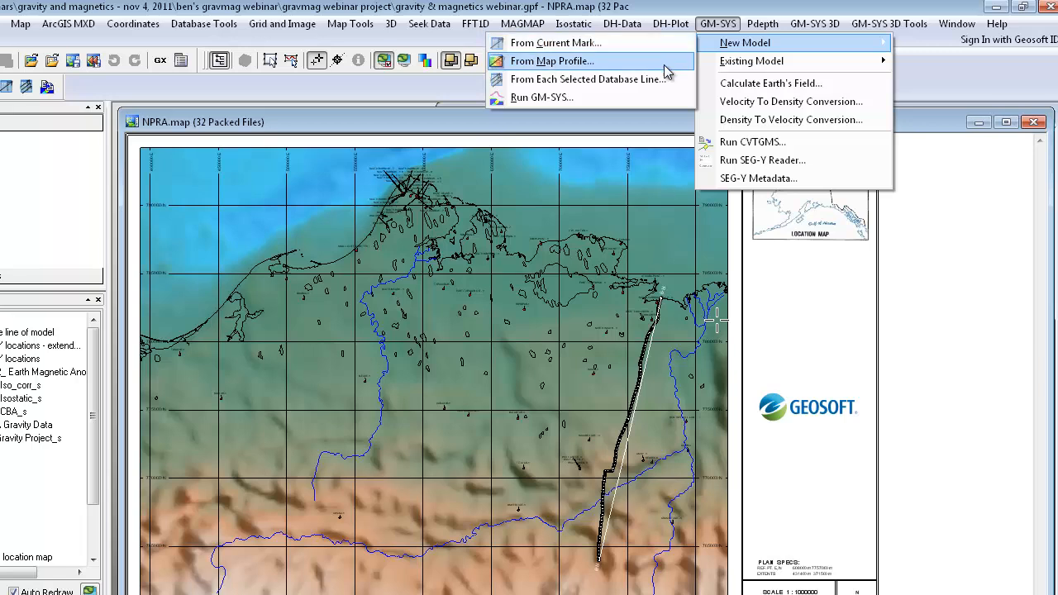
pyautogui.moveTo(666, 67)
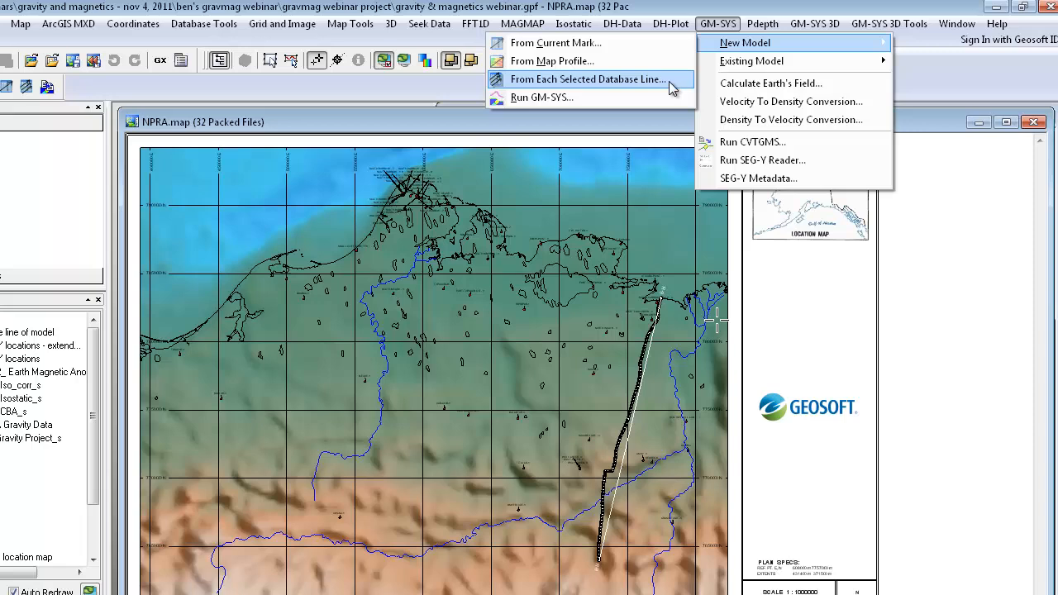
pyautogui.moveTo(668, 89)
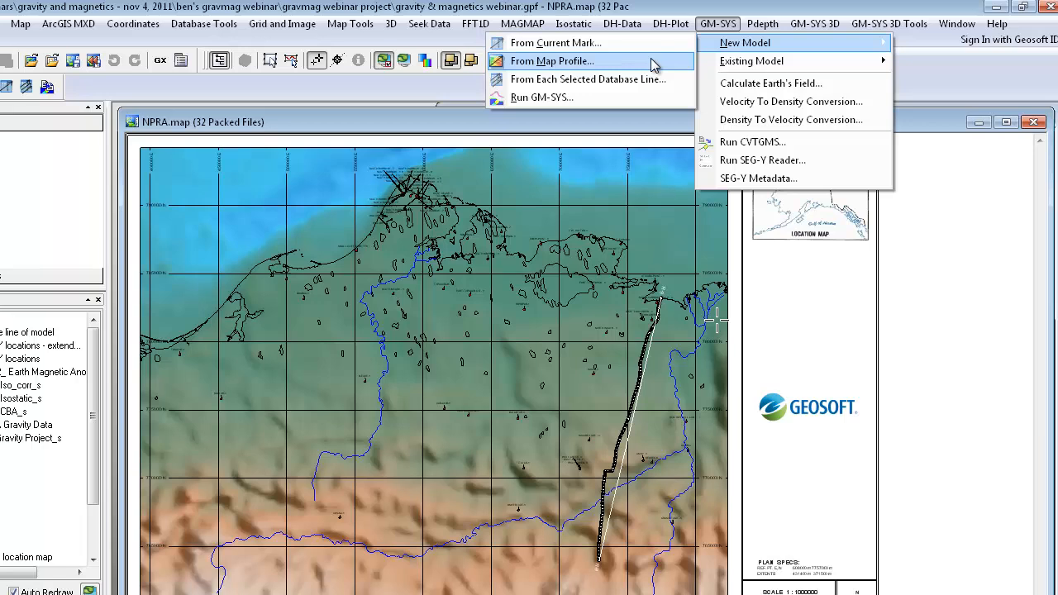
pyautogui.click(552, 60)
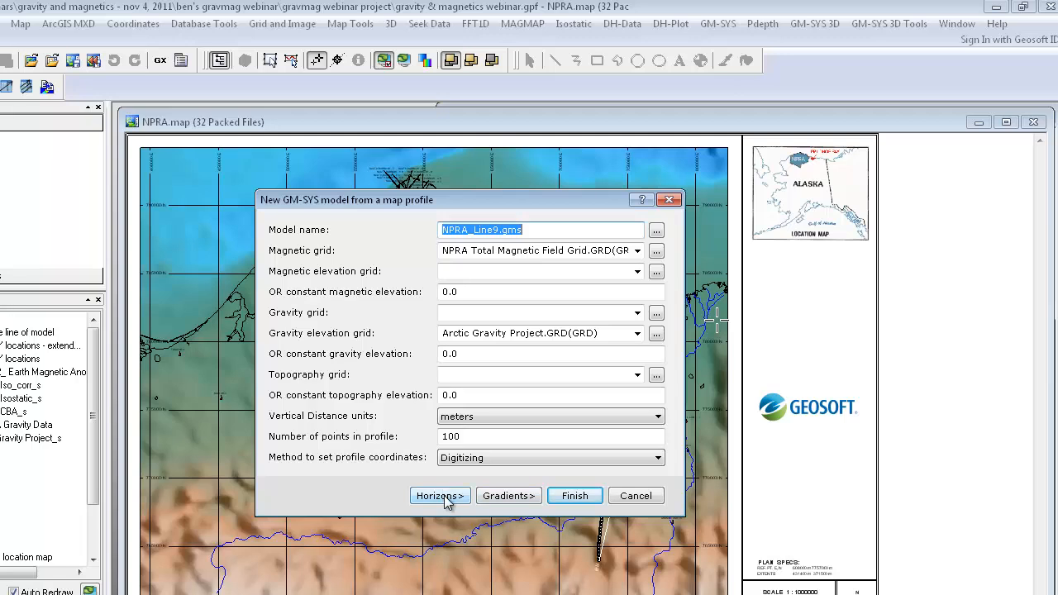
# Set horizon values to Time in seconds (+down) and finish the model setup.
pyautogui.click(440, 495)
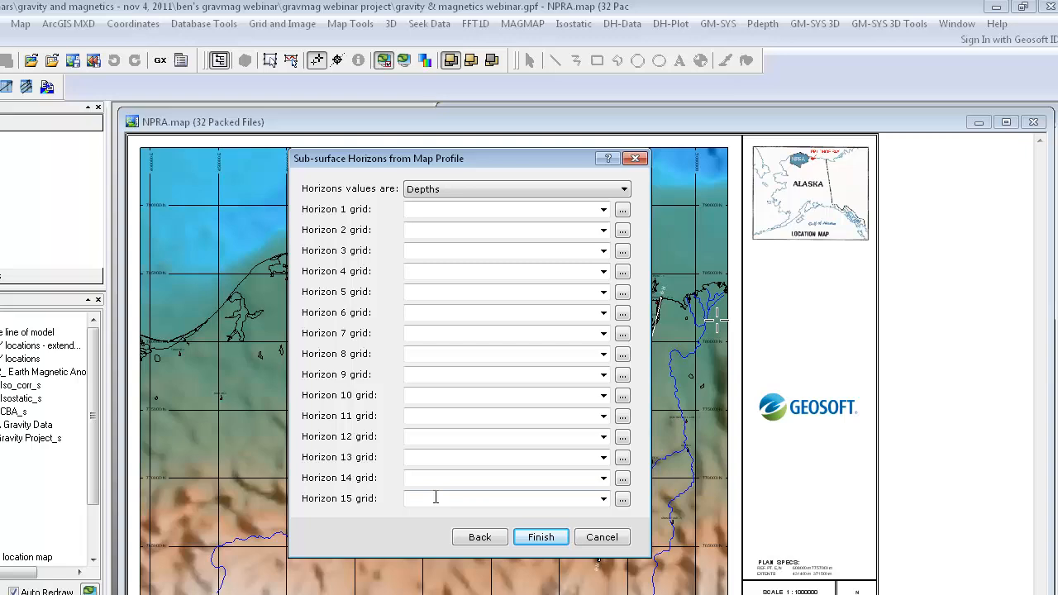
pyautogui.click(622, 189)
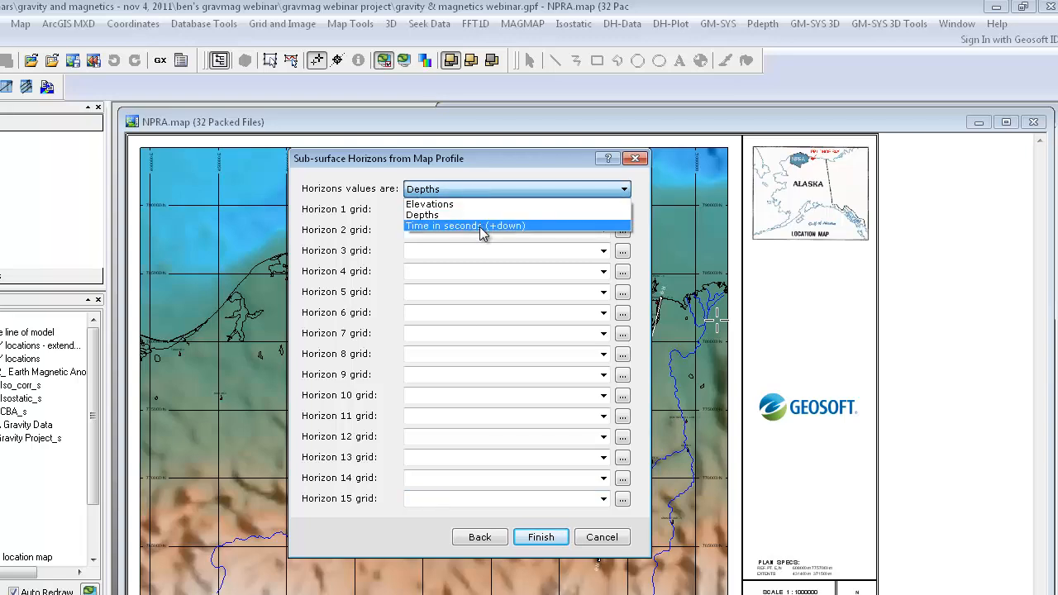
pyautogui.click(465, 225)
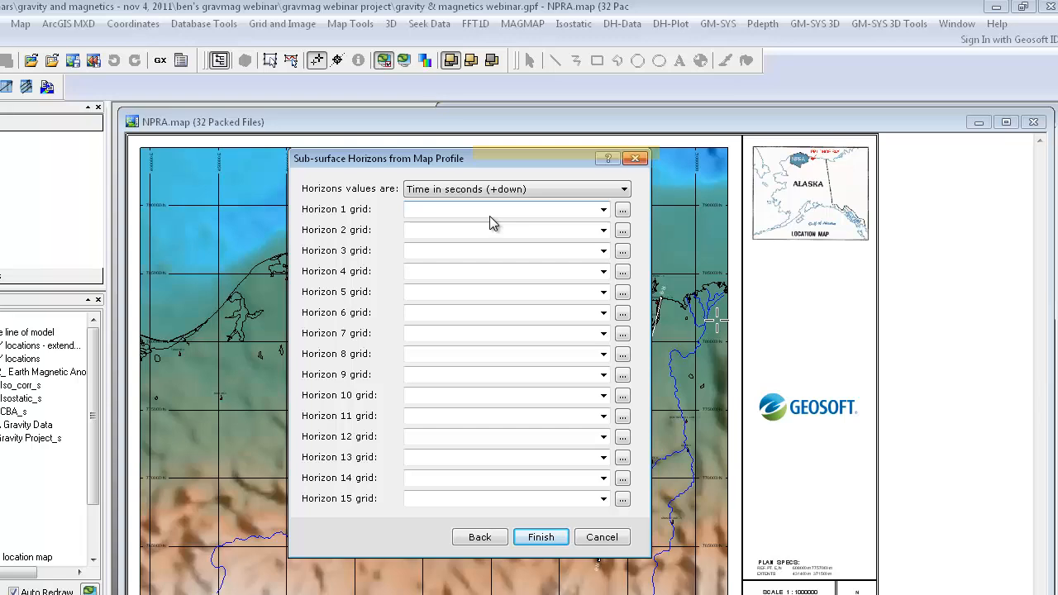
pyautogui.moveTo(485, 223)
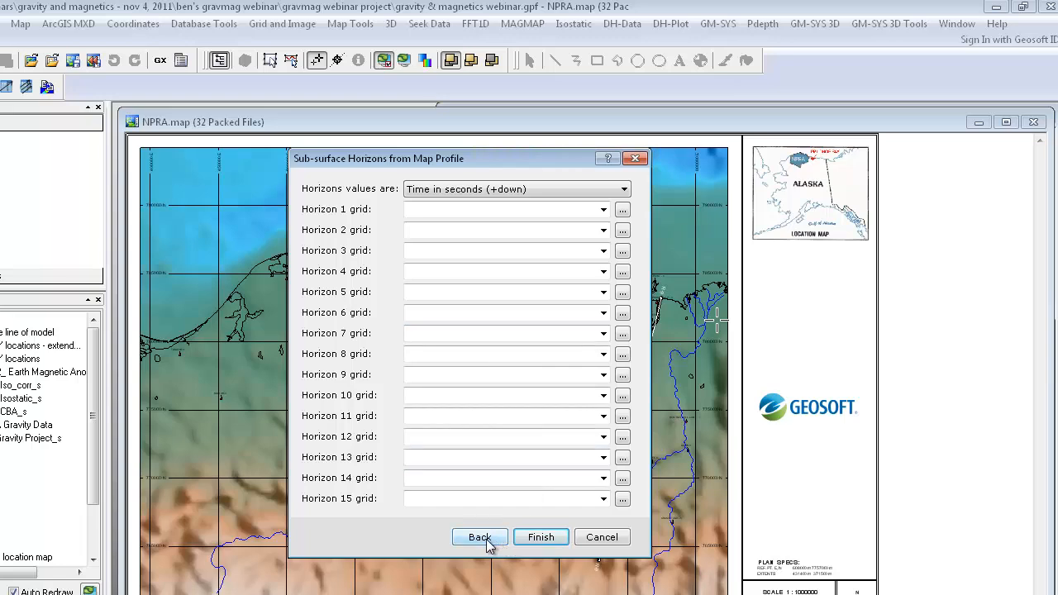
pyautogui.click(540, 536)
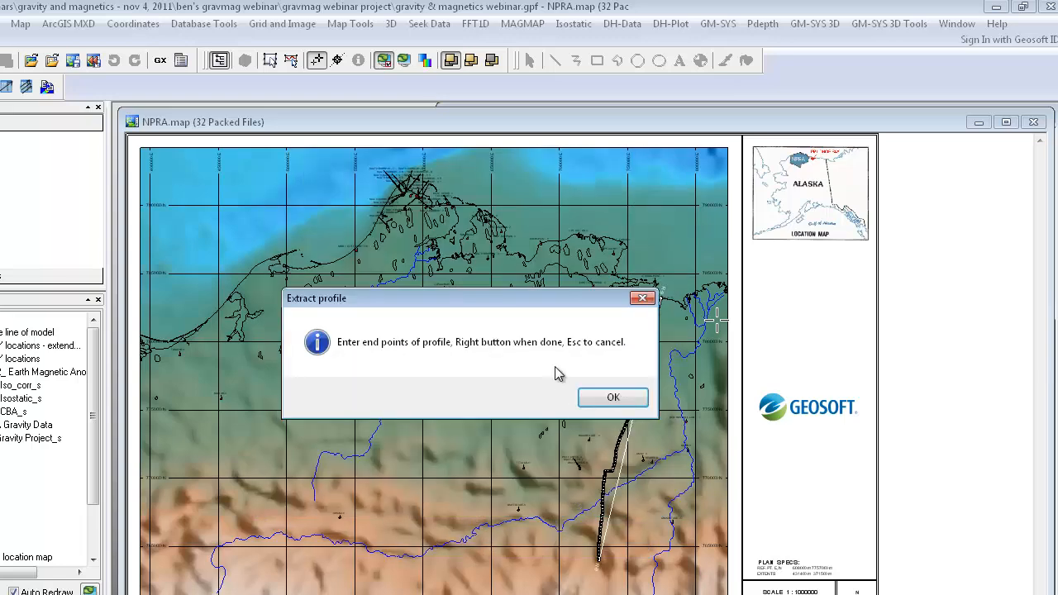
# Accept the end-point prompt, the no-topography notice and the Earth's magnetic field values.
pyautogui.click(613, 396)
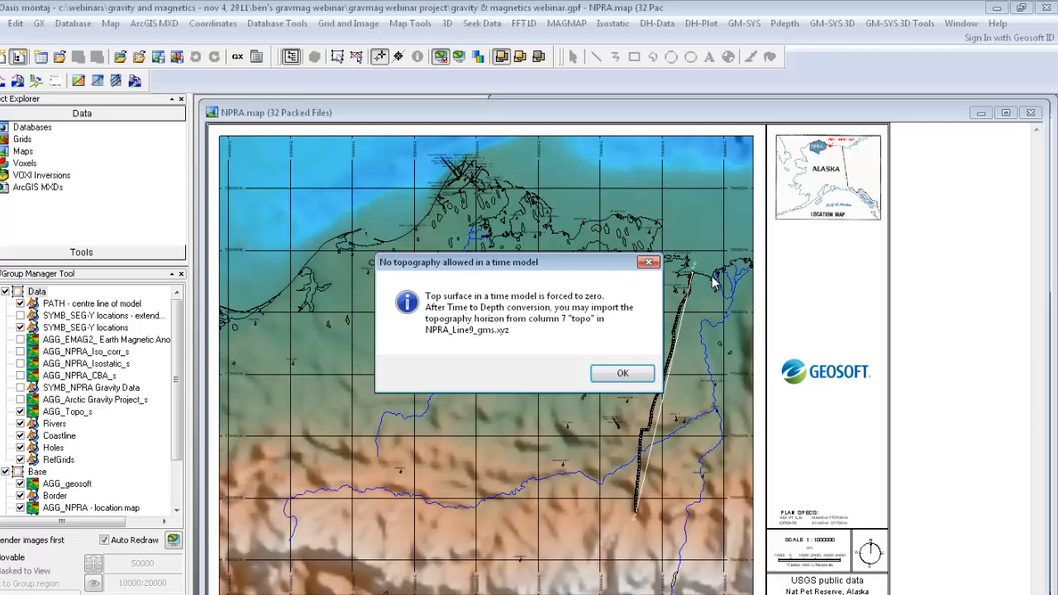
pyautogui.click(621, 373)
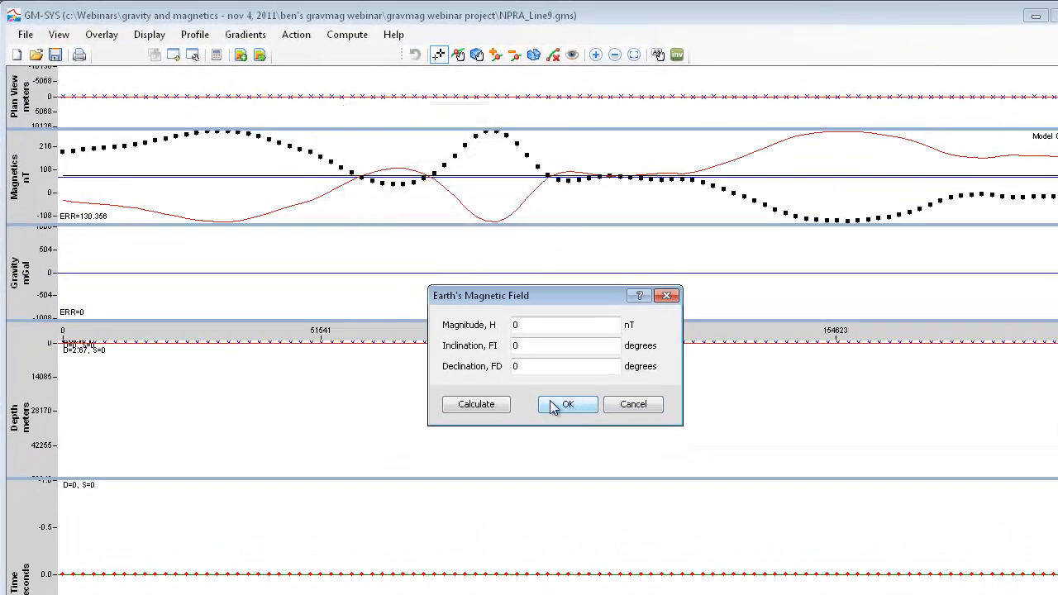
pyautogui.click(567, 403)
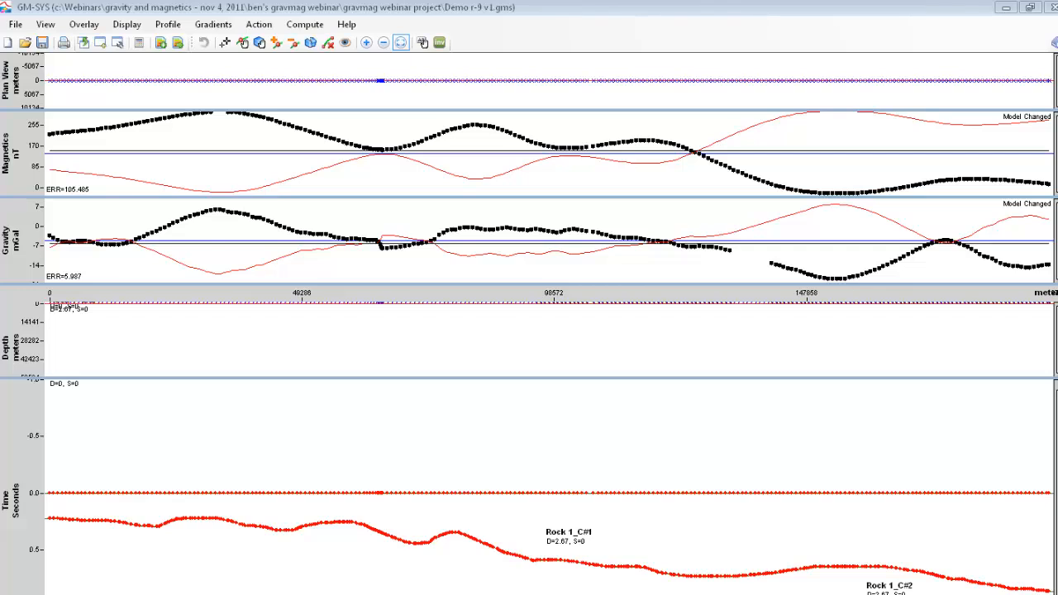
pyautogui.scroll(-3)
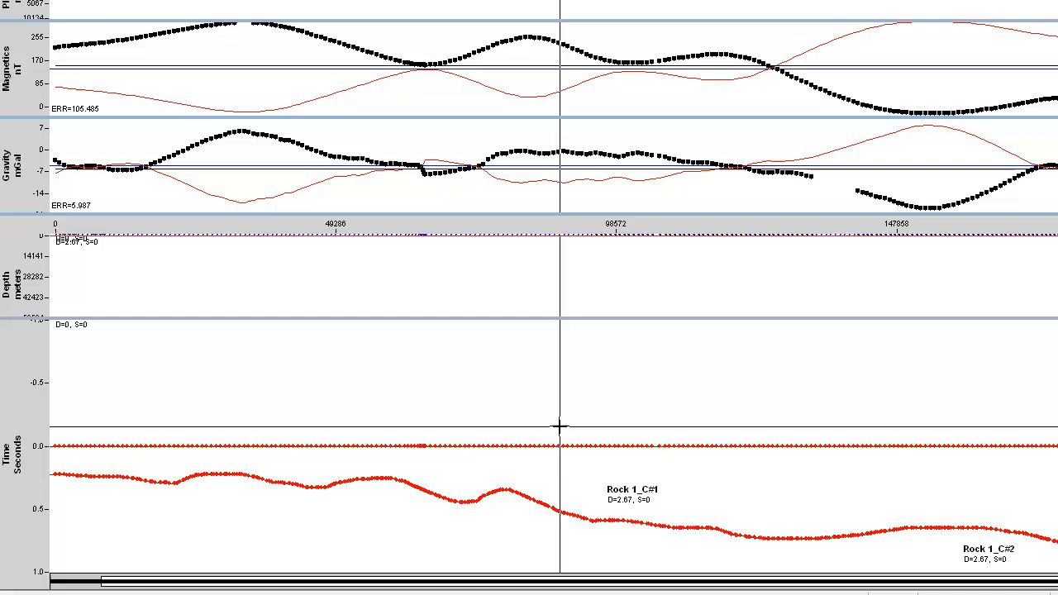
pyautogui.moveTo(250, 319)
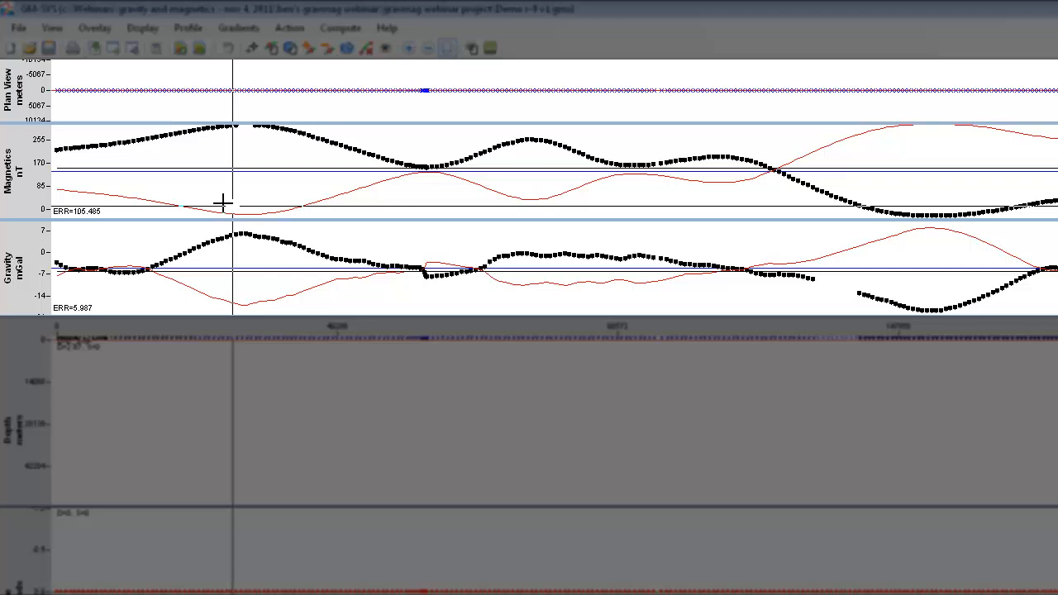
pyautogui.moveTo(150, 154)
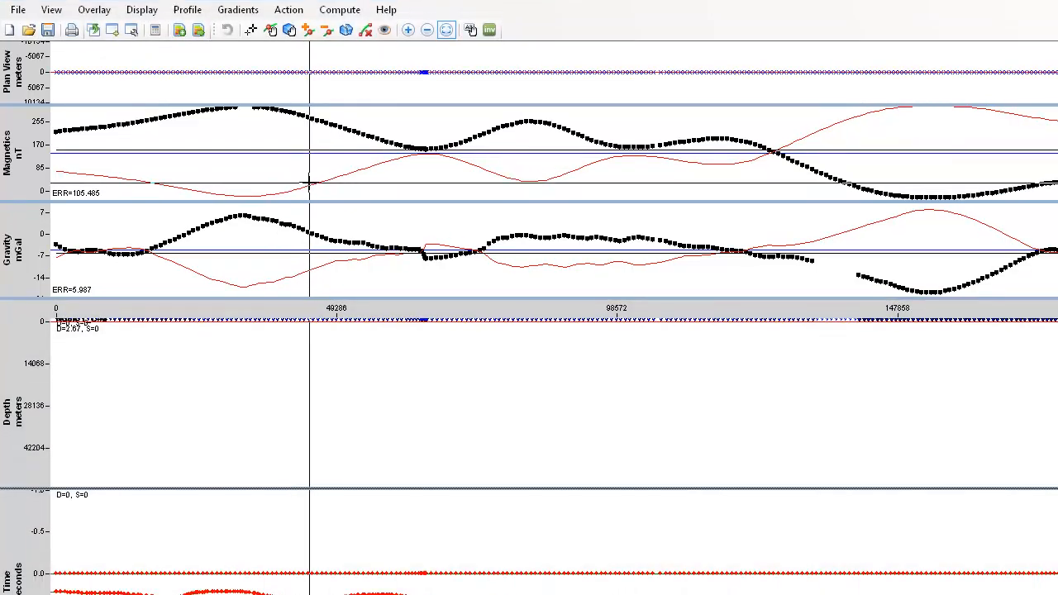
pyautogui.scroll(-3)
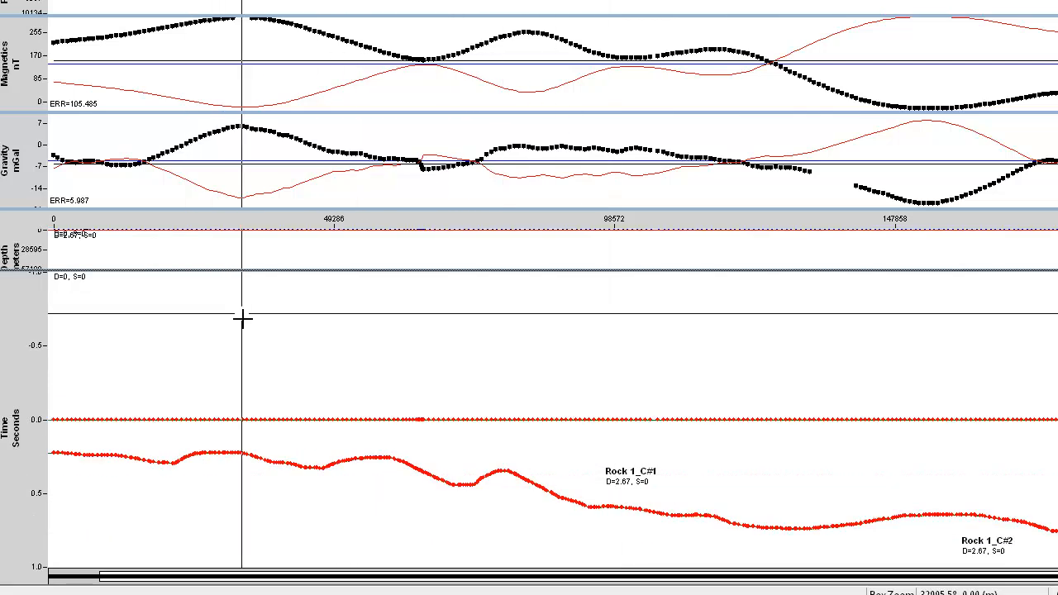
# Widen the Time axis range to reveal Rock 1 horizons down to about 6 seconds.
pyautogui.rightClick(33, 429)
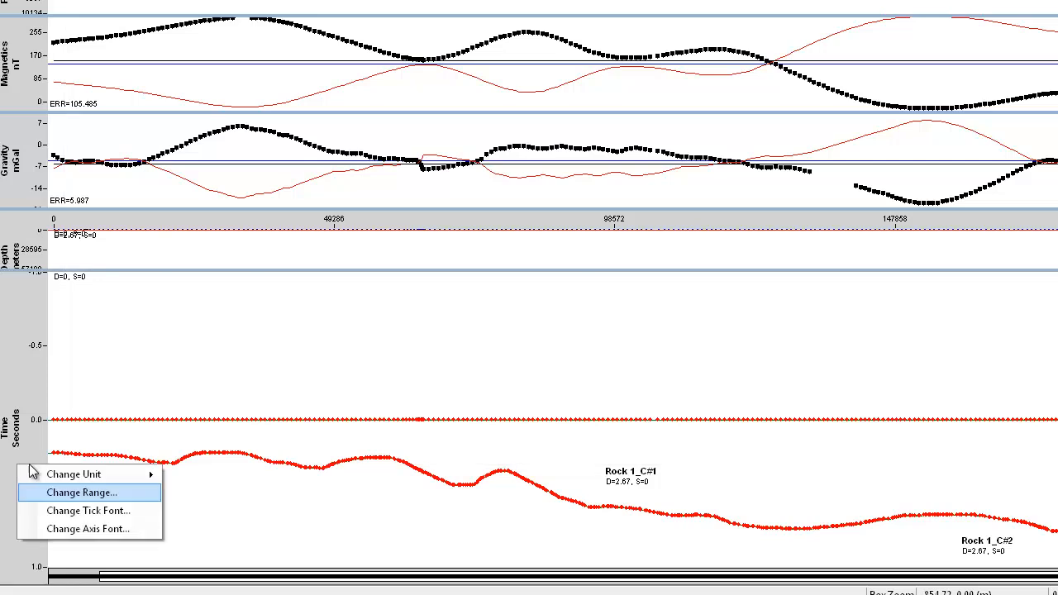
pyautogui.click(81, 491)
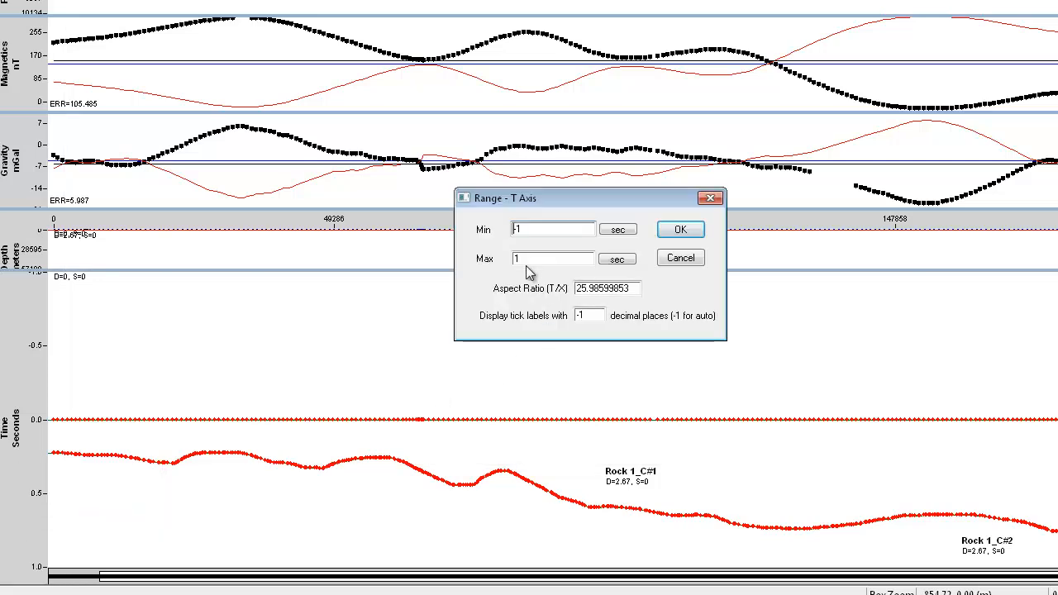
pyautogui.click(553, 258)
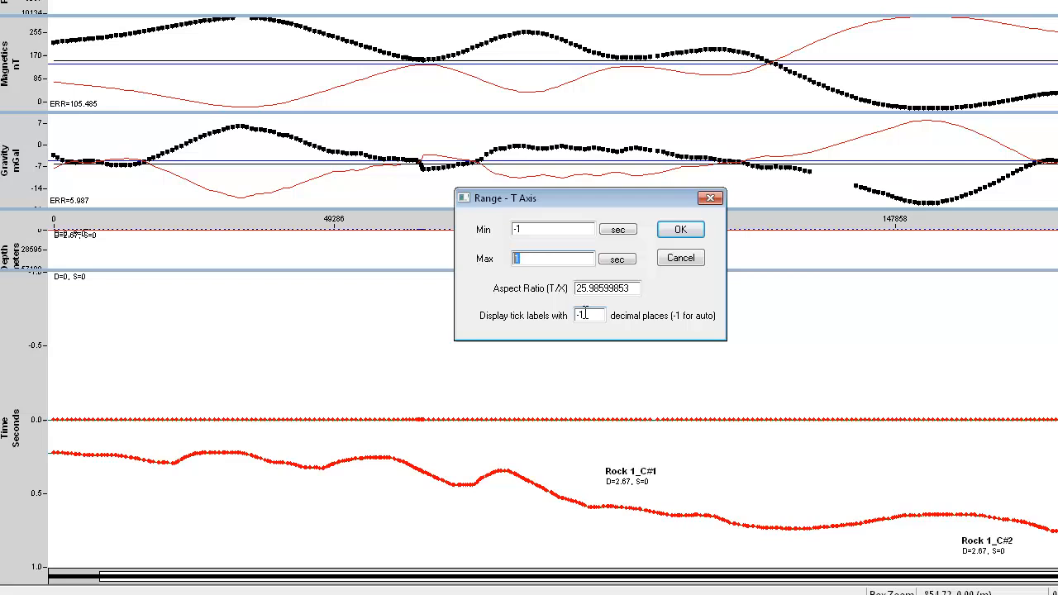
pyautogui.click(680, 229)
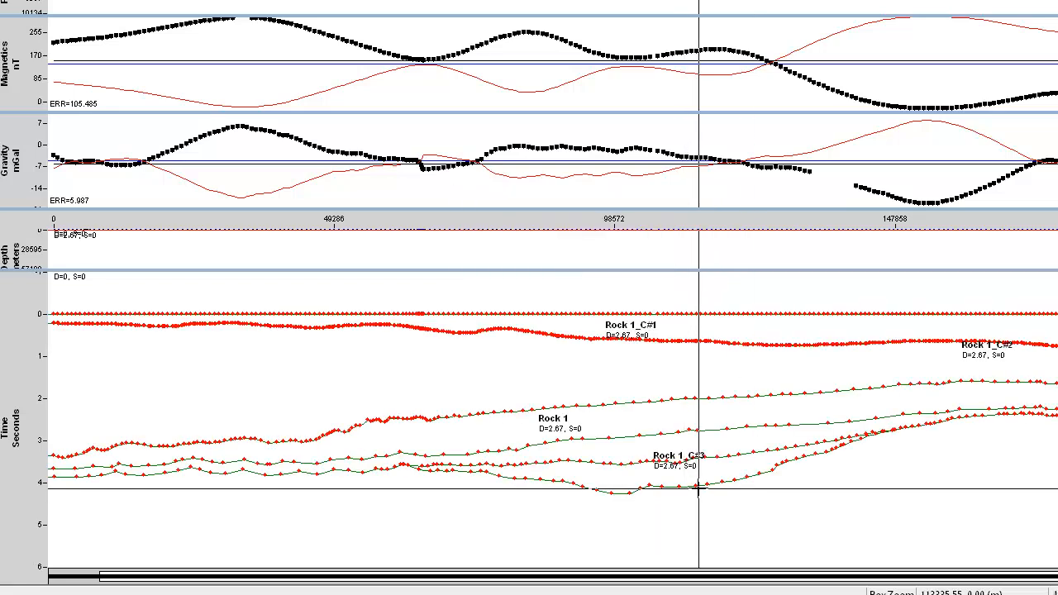
pyautogui.moveTo(1013, 410)
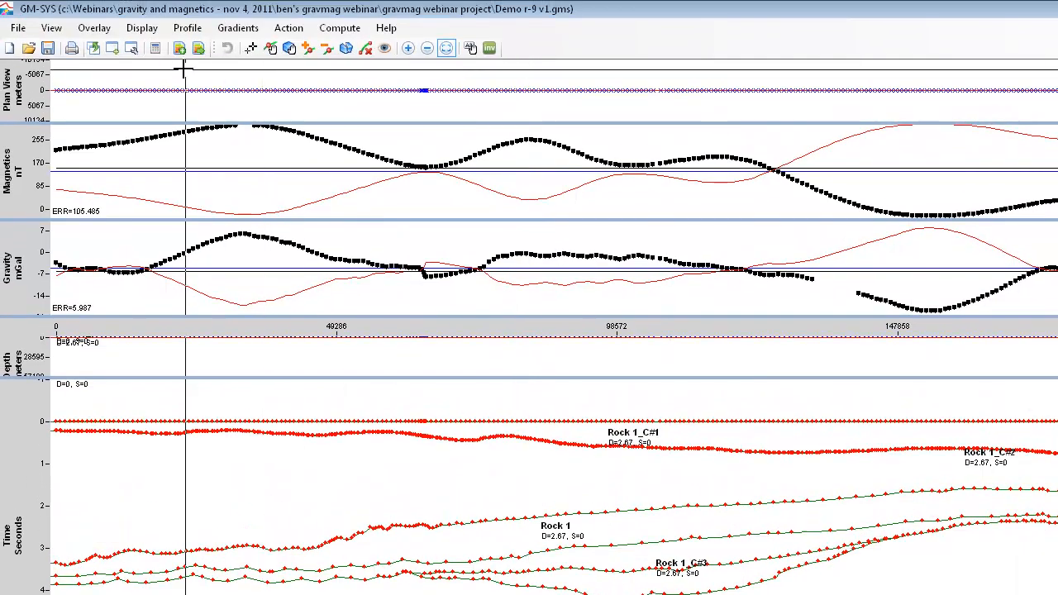
# Turn the seismic backdrop on, hide it again, and switch to horizon vertex editing.
pyautogui.click(95, 27)
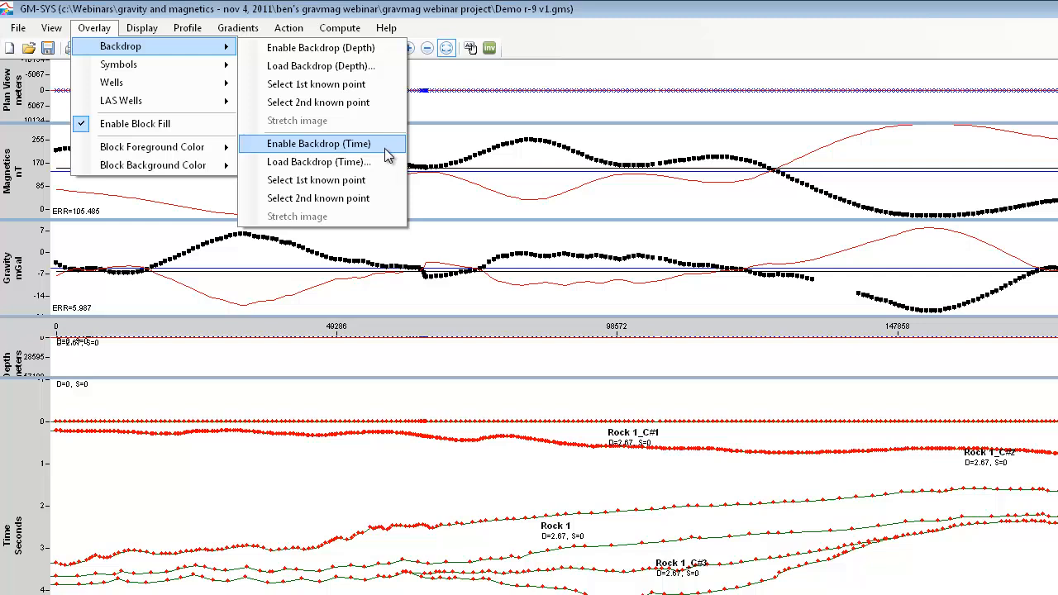
pyautogui.click(318, 143)
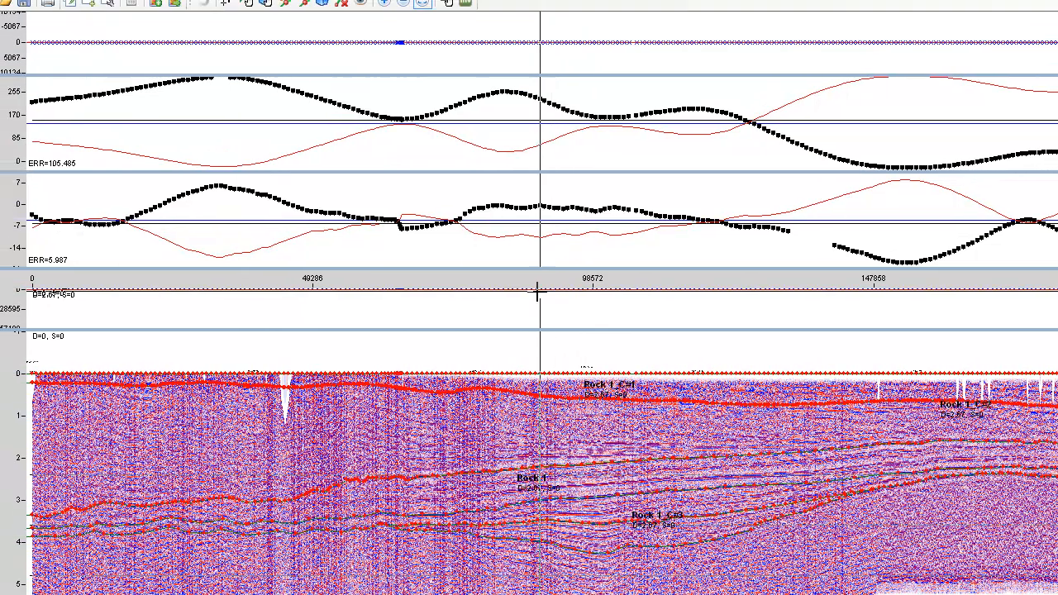
pyautogui.click(129, 22)
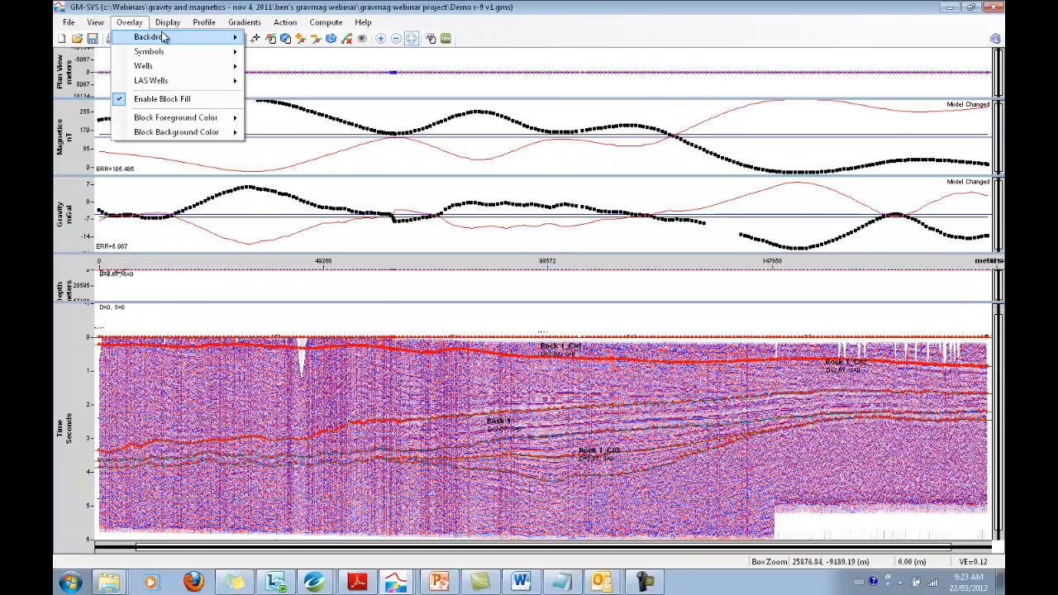
pyautogui.click(161, 98)
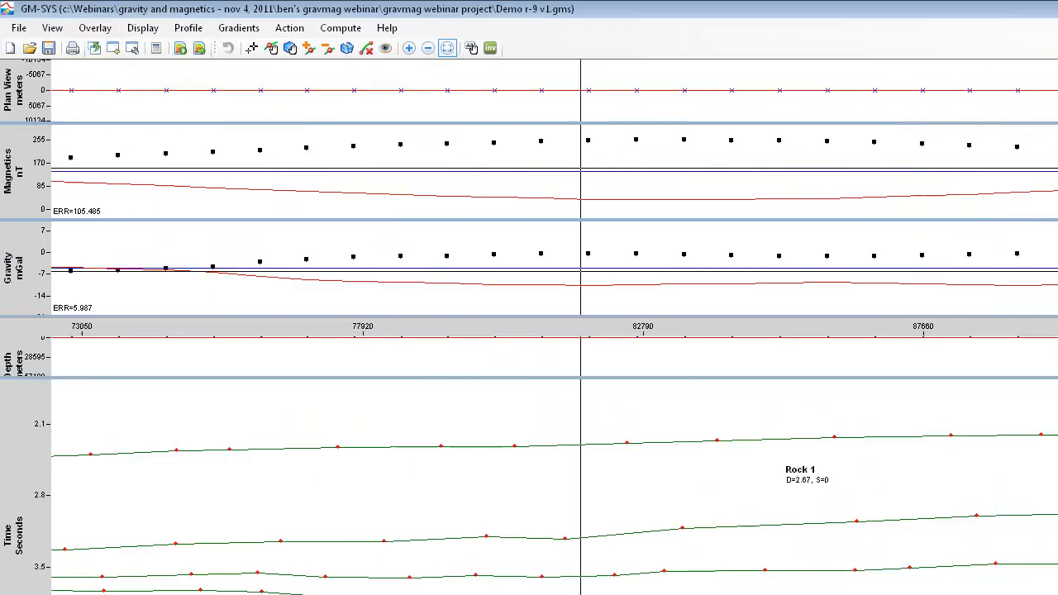
pyautogui.click(384, 48)
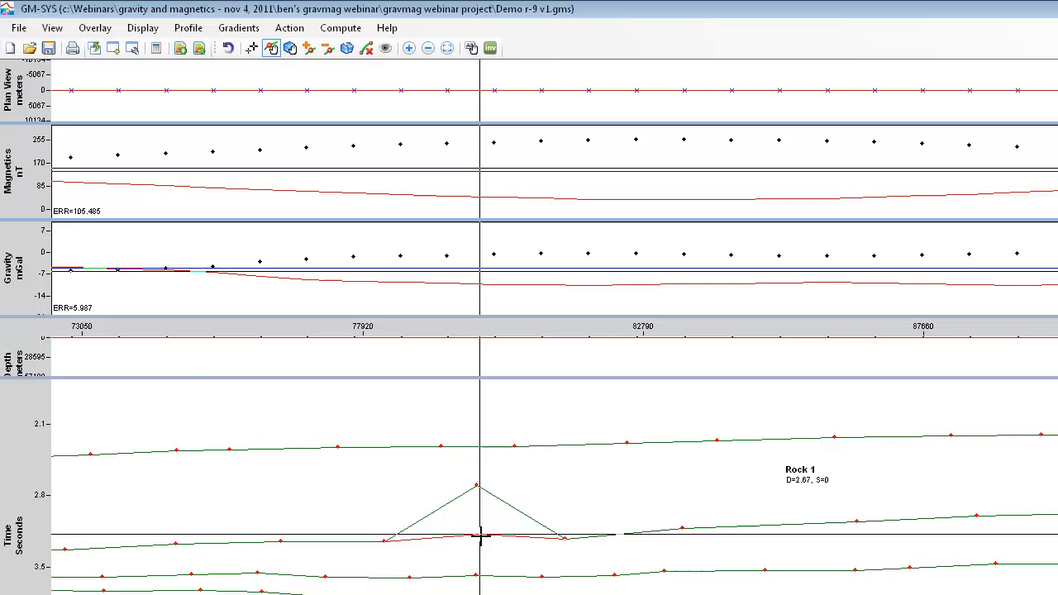
# Check the Rock 1 block's seismic velocity and close its properties without changes.
pyautogui.click(386, 48)
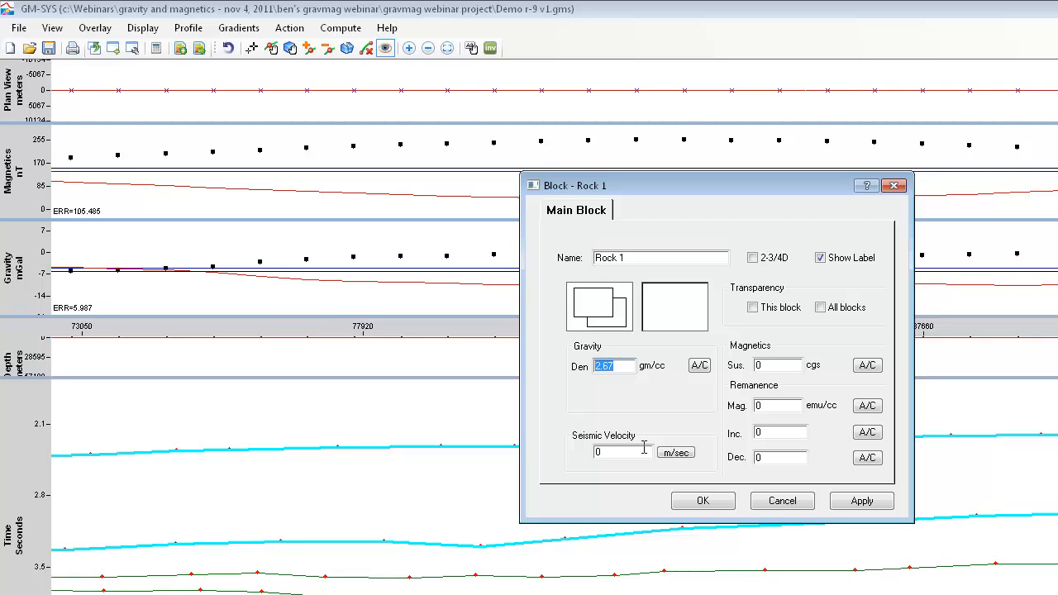
pyautogui.click(777, 366)
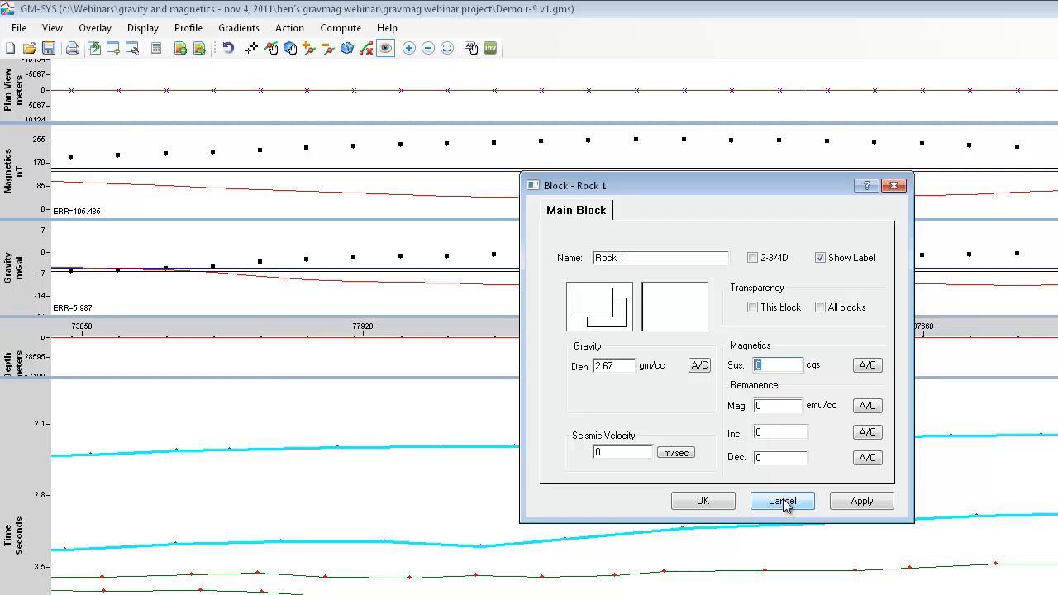
pyautogui.click(52, 27)
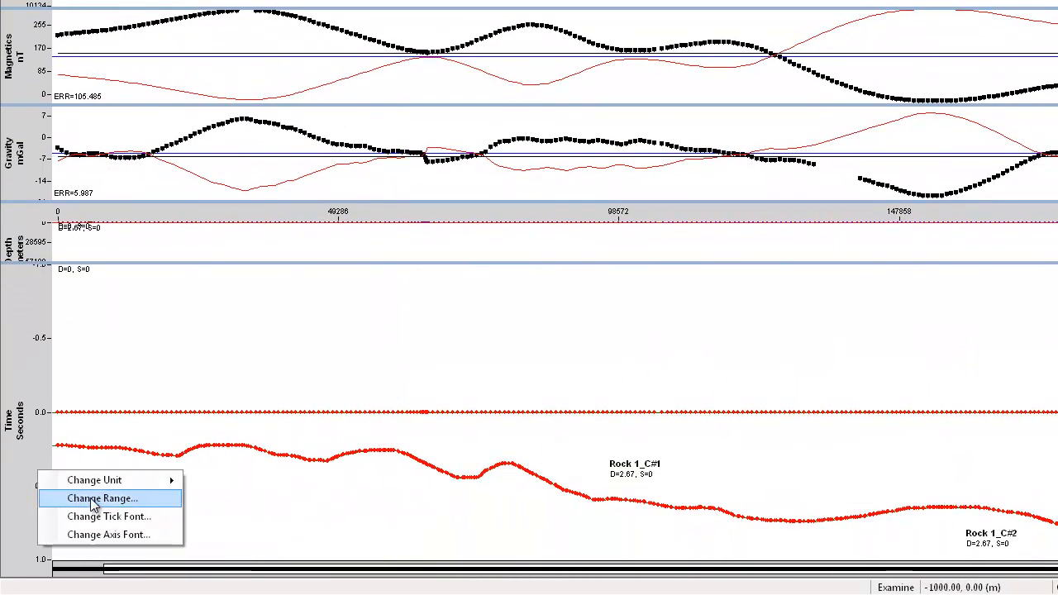
# Set the time axis range from -1 to 6 seconds.
pyautogui.click(102, 498)
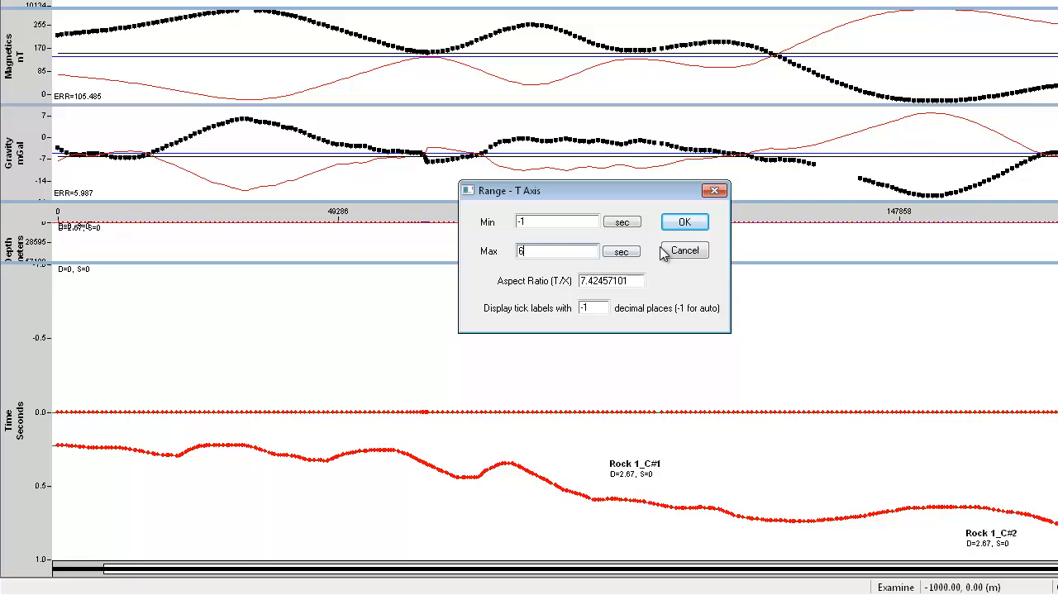
pyautogui.click(683, 221)
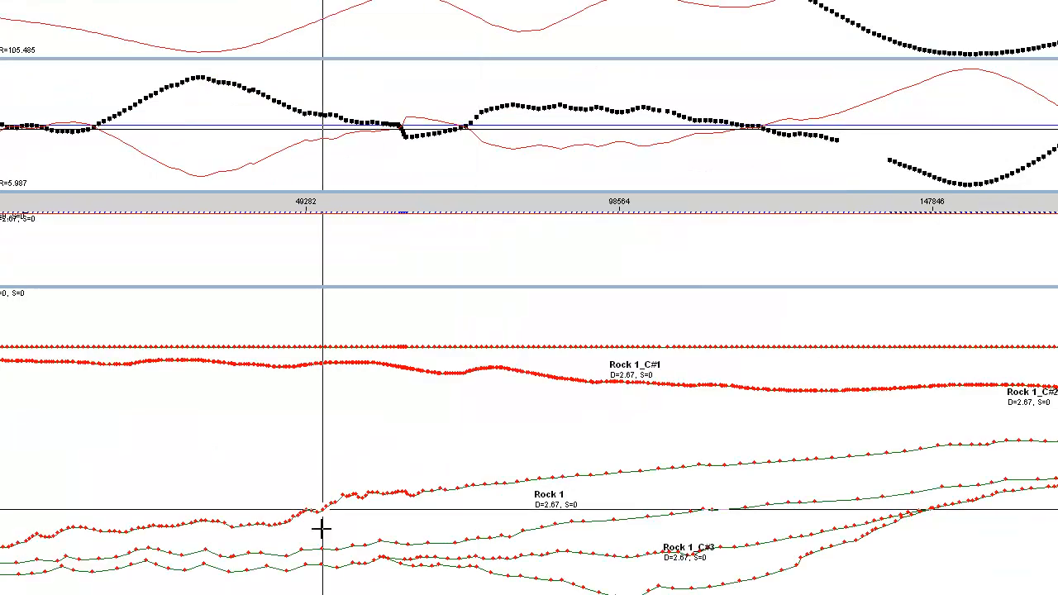
pyautogui.moveTo(366, 449)
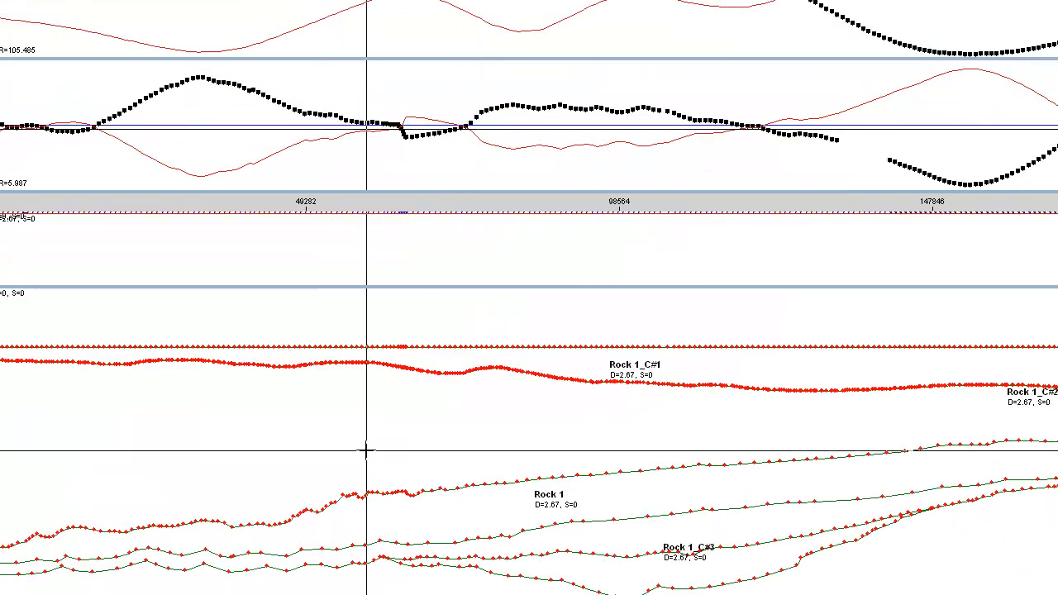
pyautogui.rightClick(401, 434)
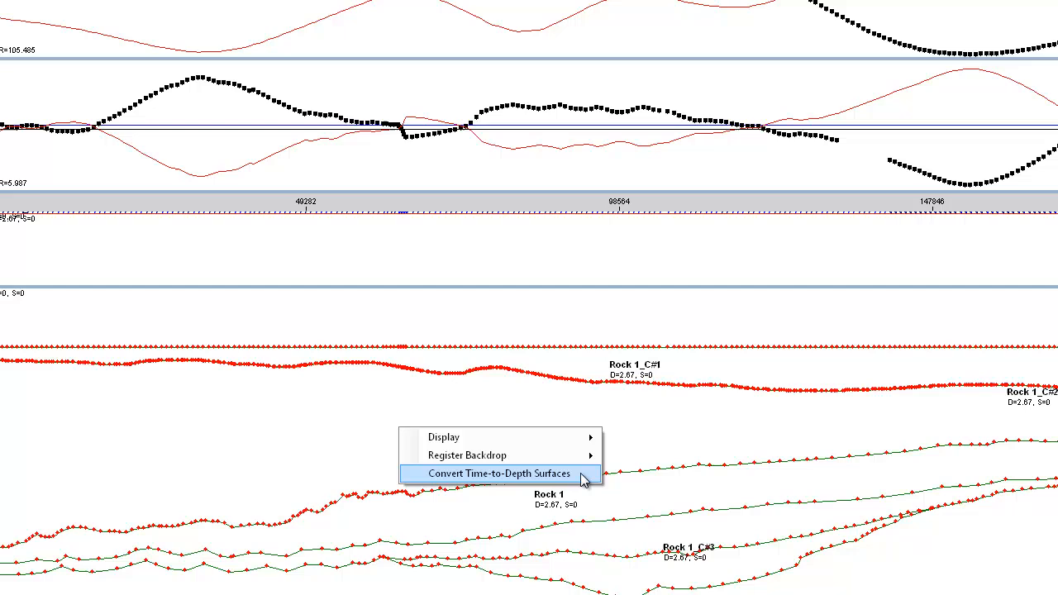
pyautogui.moveTo(391, 315)
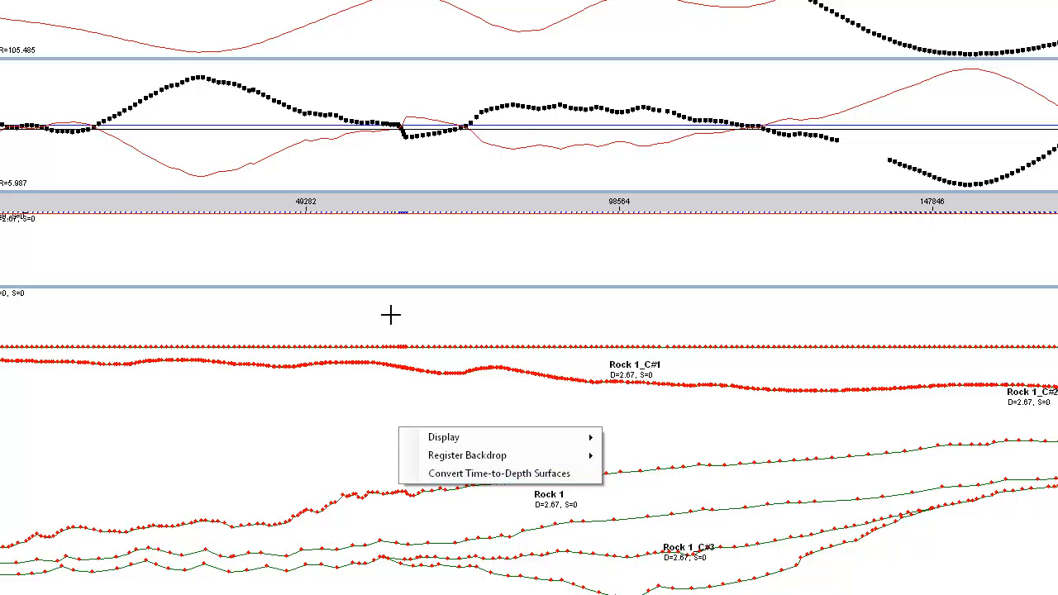
# Convert the time horizons to depth surfaces and scroll through the depth model.
pyautogui.click(497, 473)
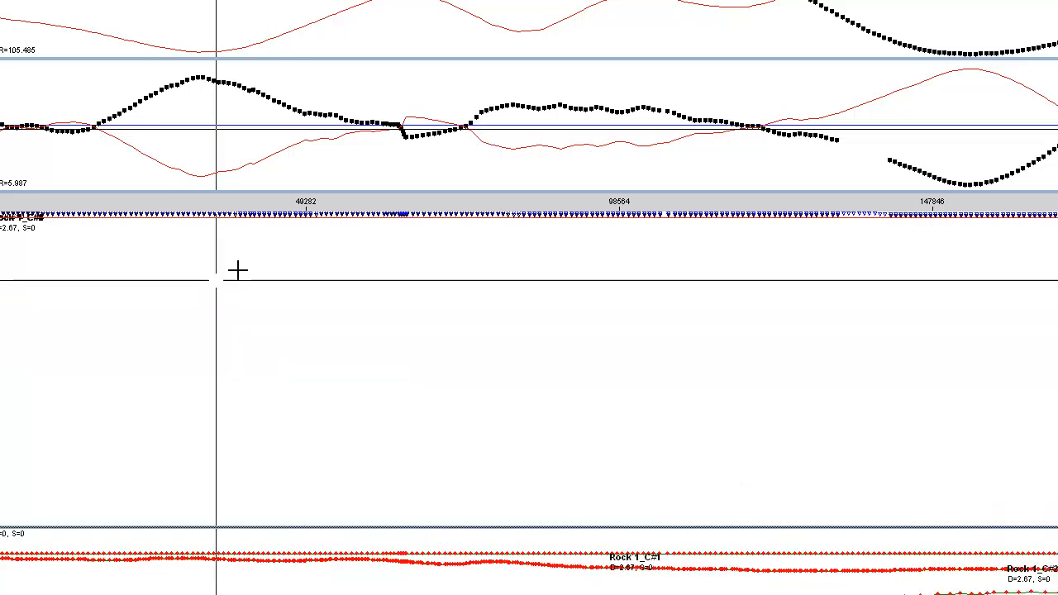
pyautogui.moveTo(667, 371)
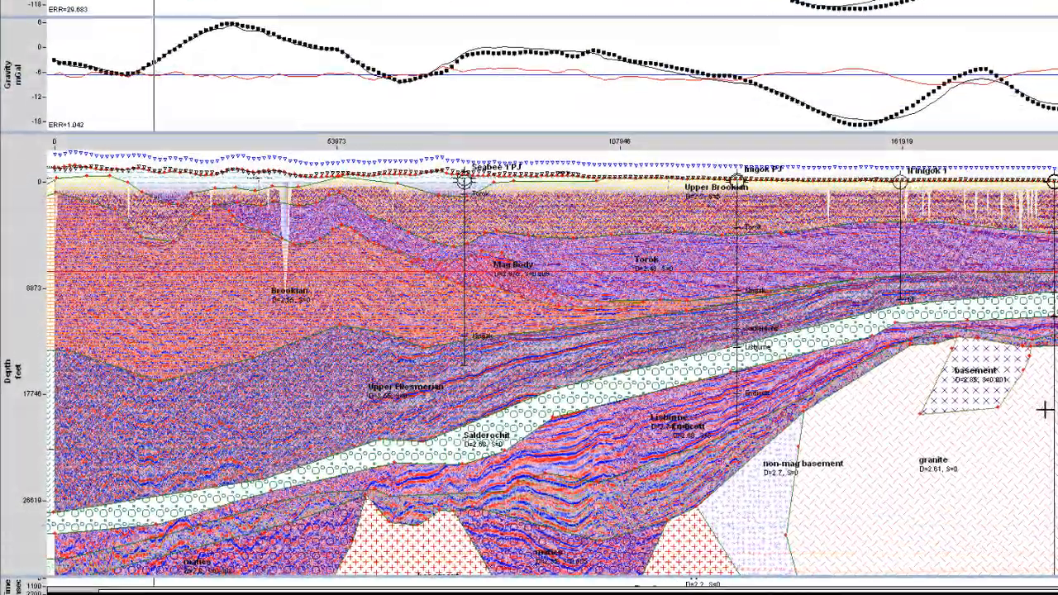
pyautogui.scroll(-3)
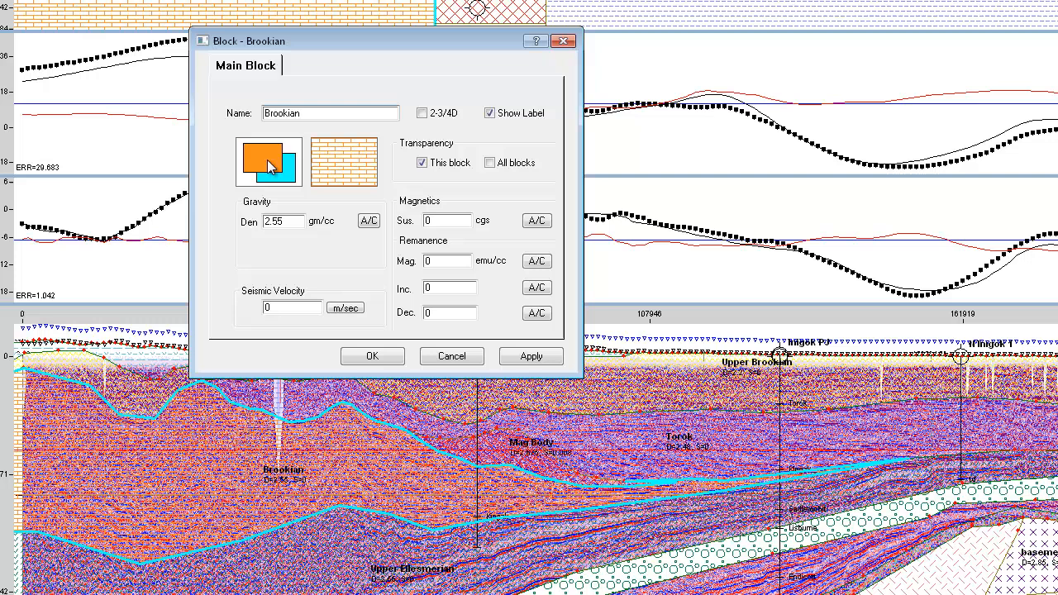
pyautogui.moveTo(296, 234)
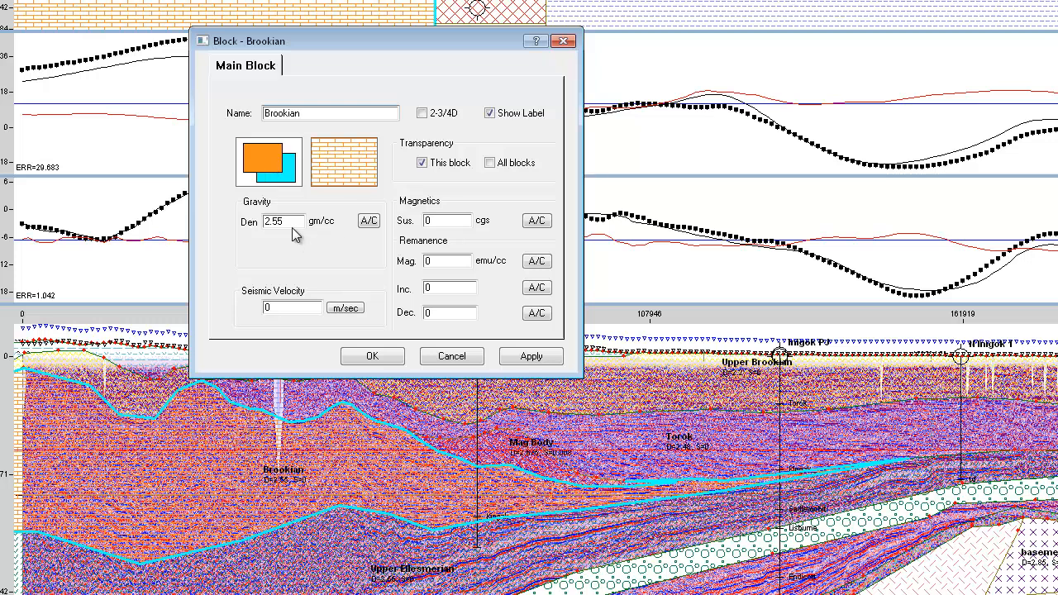
pyautogui.moveTo(347, 223)
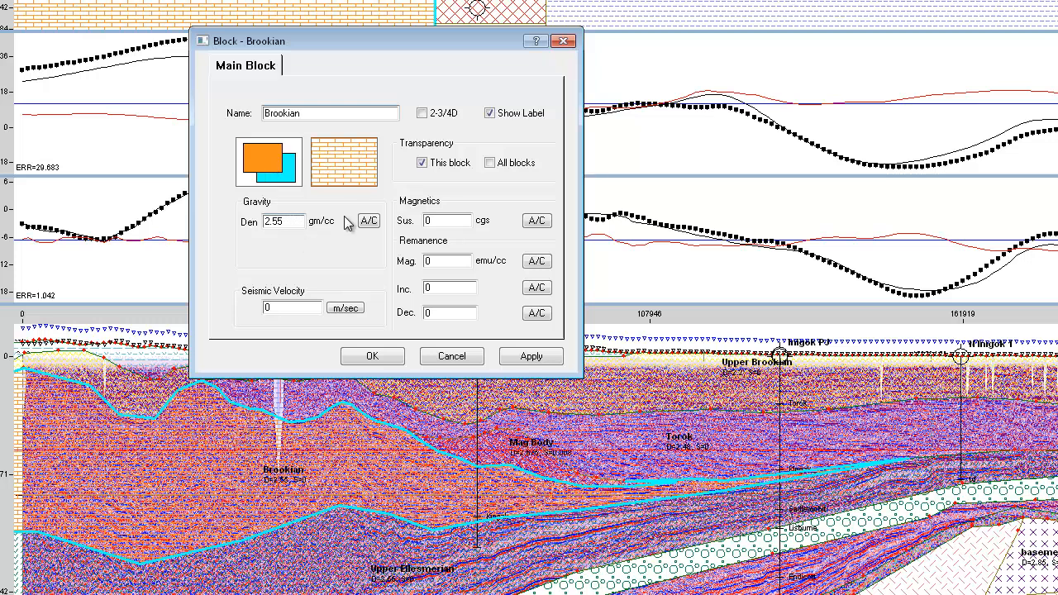
pyautogui.moveTo(623, 248)
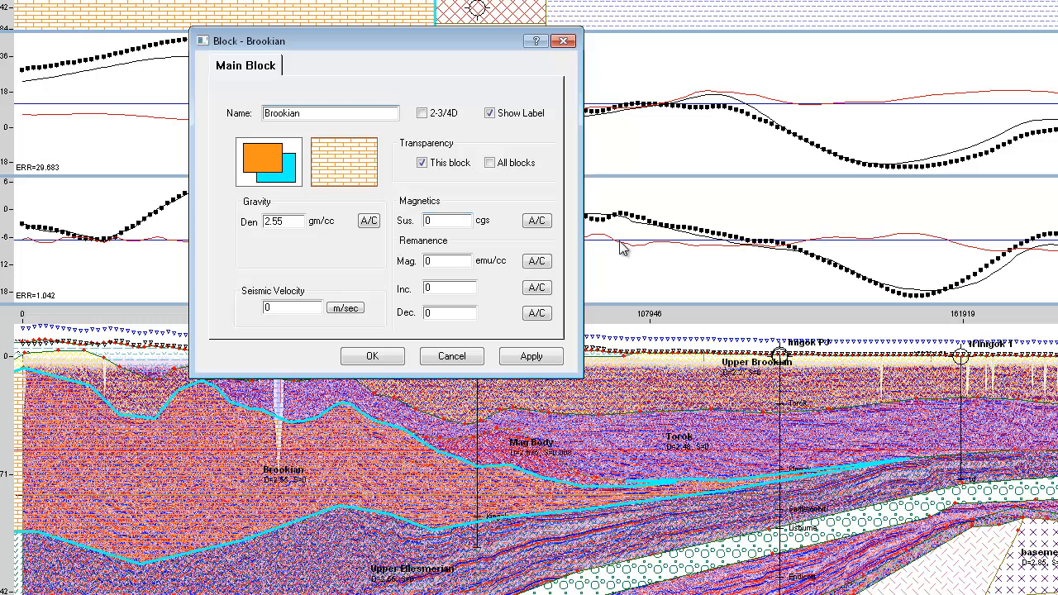
pyautogui.moveTo(372, 356)
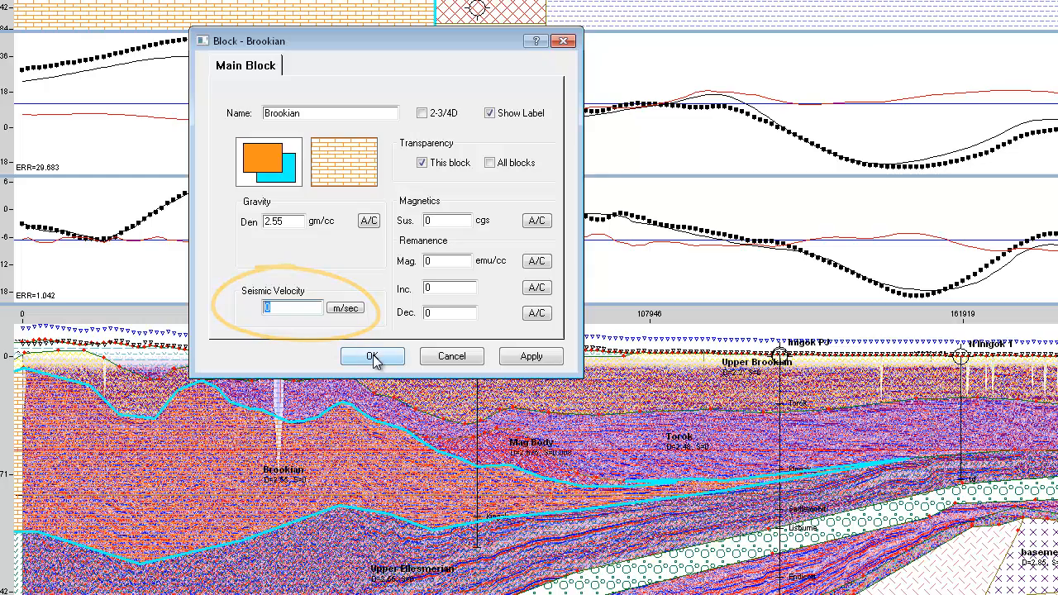
pyautogui.click(372, 357)
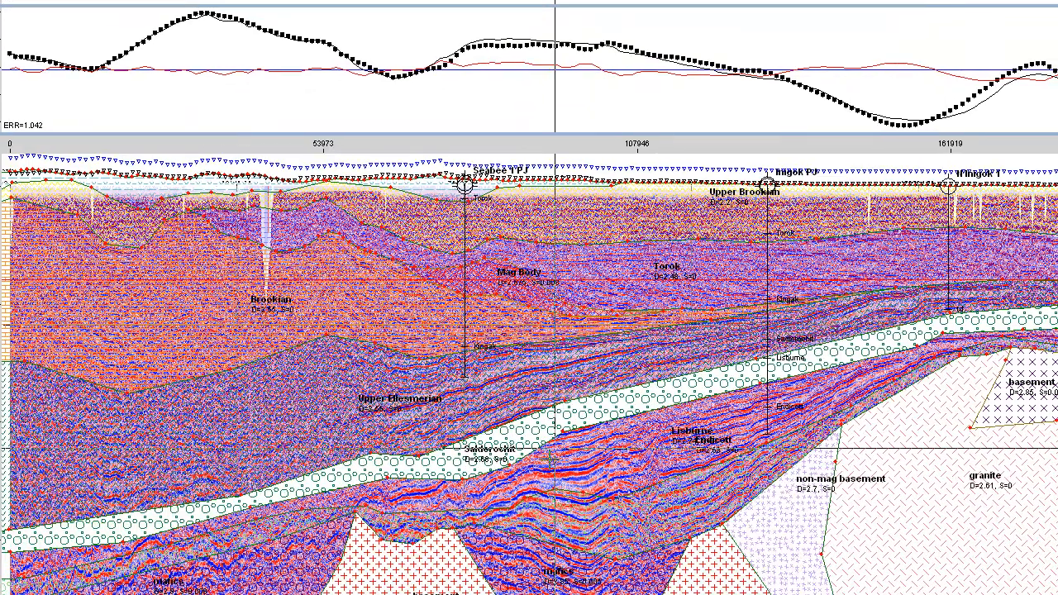
pyautogui.scroll(-3)
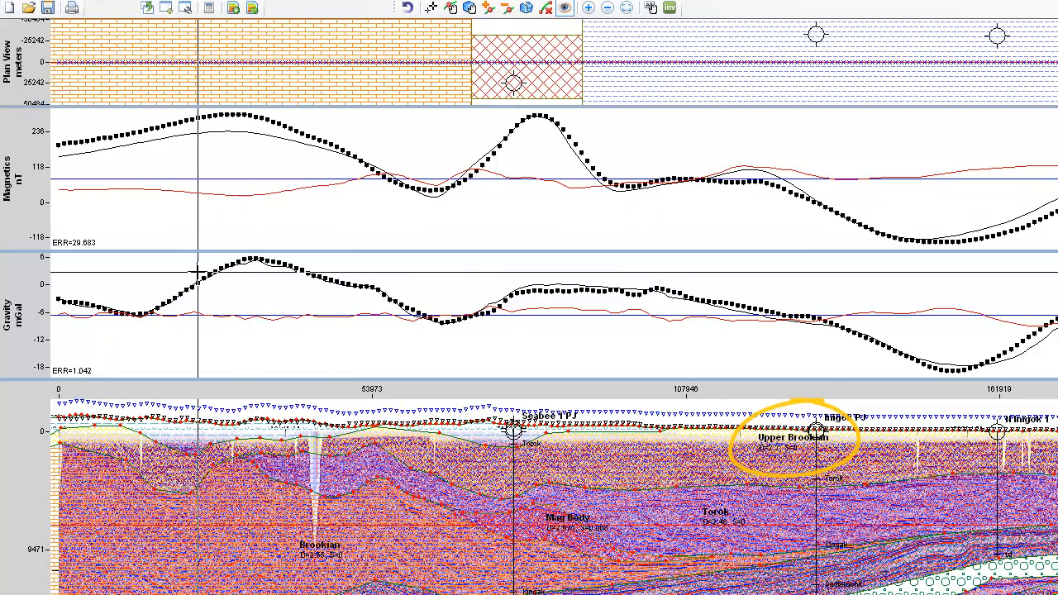
pyautogui.moveTo(682, 403)
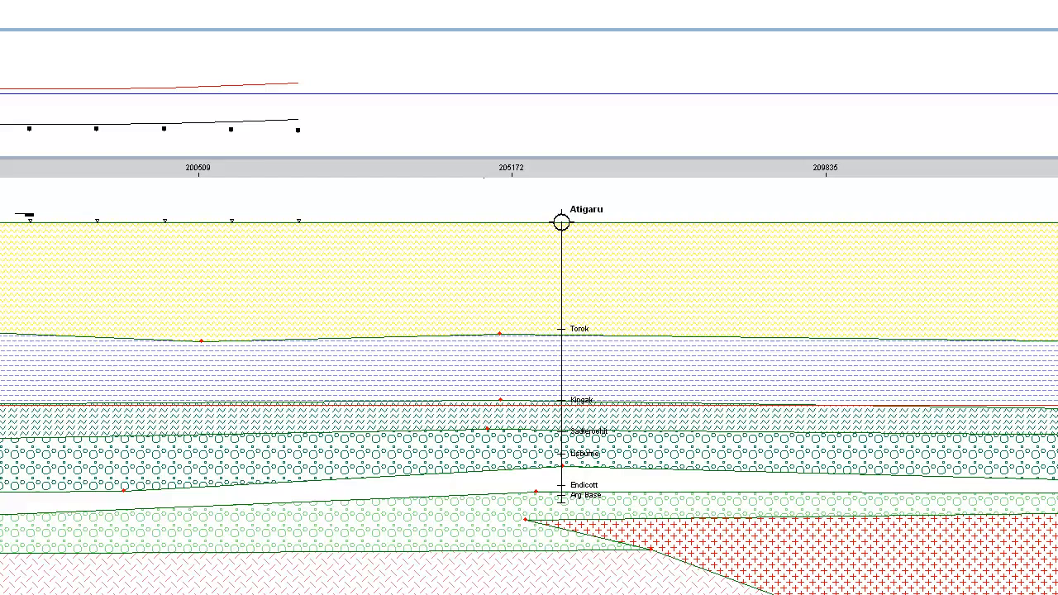
# Open the Overlay menu while viewing the Atigaru well at the profile's end.
pyautogui.click(93, 28)
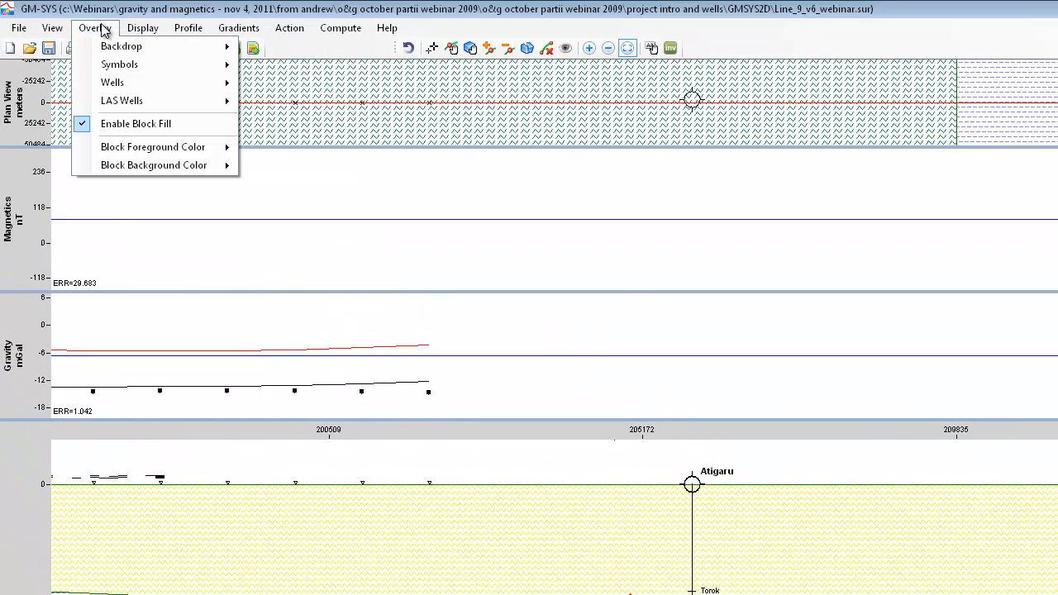
pyautogui.moveTo(112, 82)
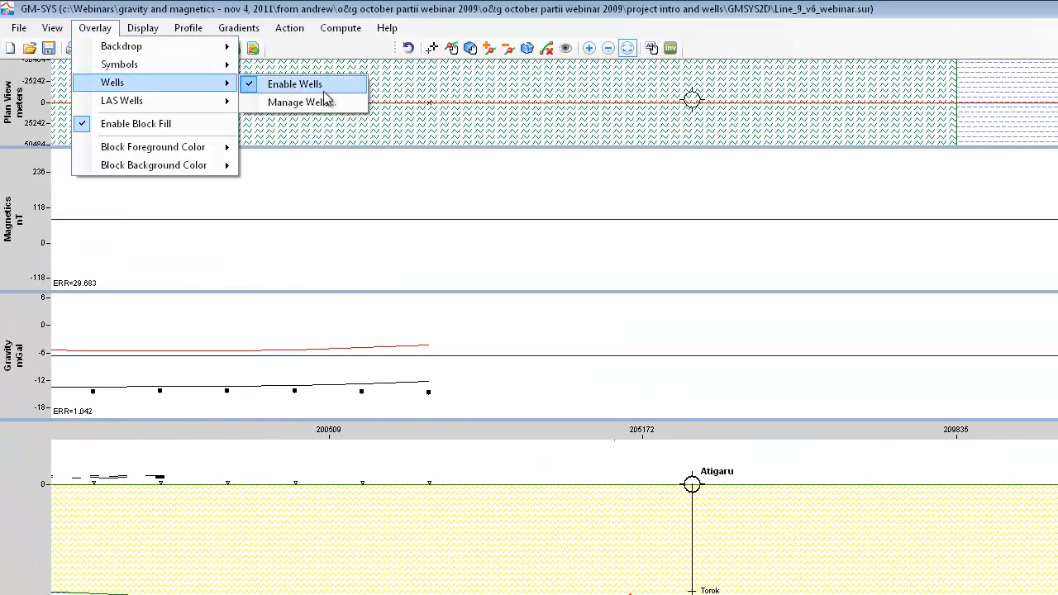
pyautogui.click(299, 101)
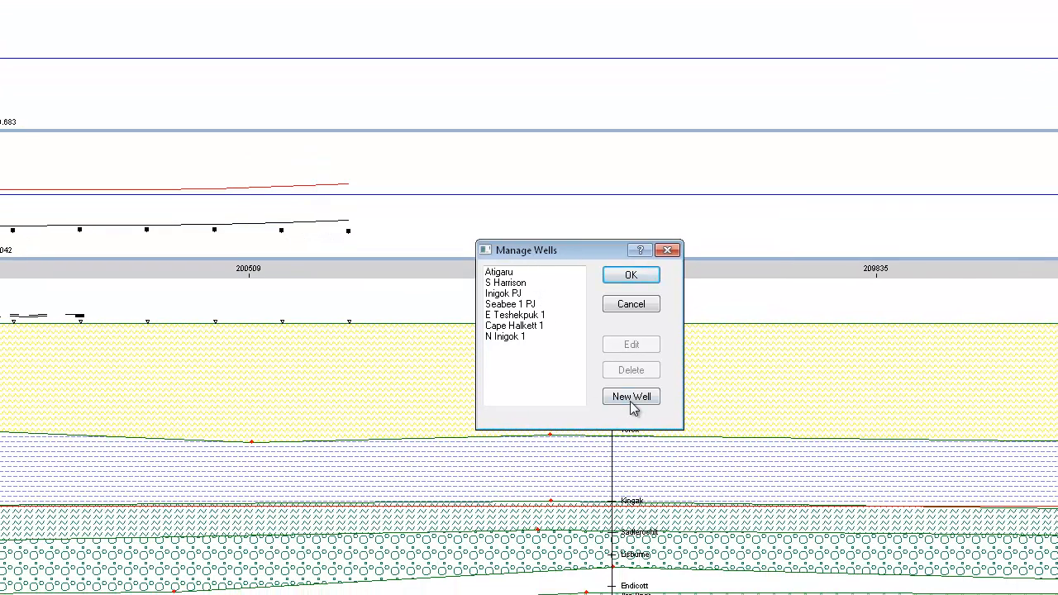
pyautogui.click(631, 396)
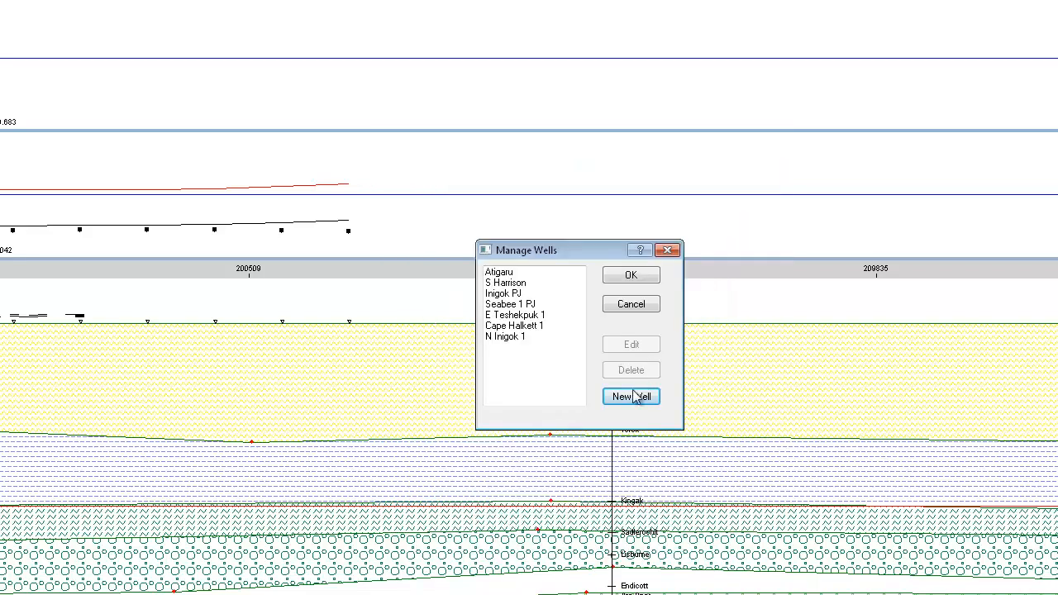
pyautogui.click(53, 28)
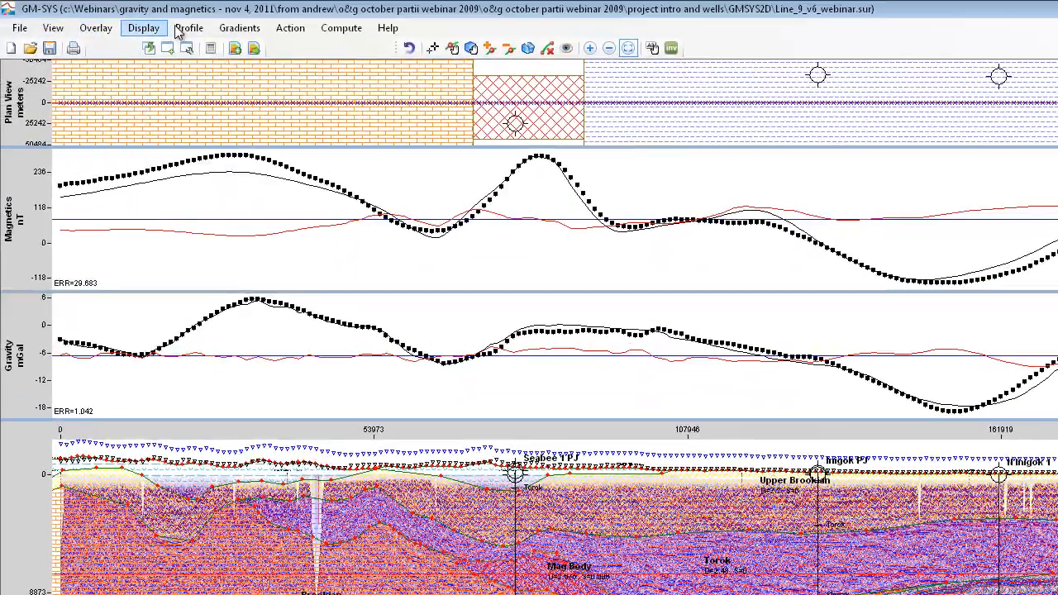
pyautogui.click(188, 27)
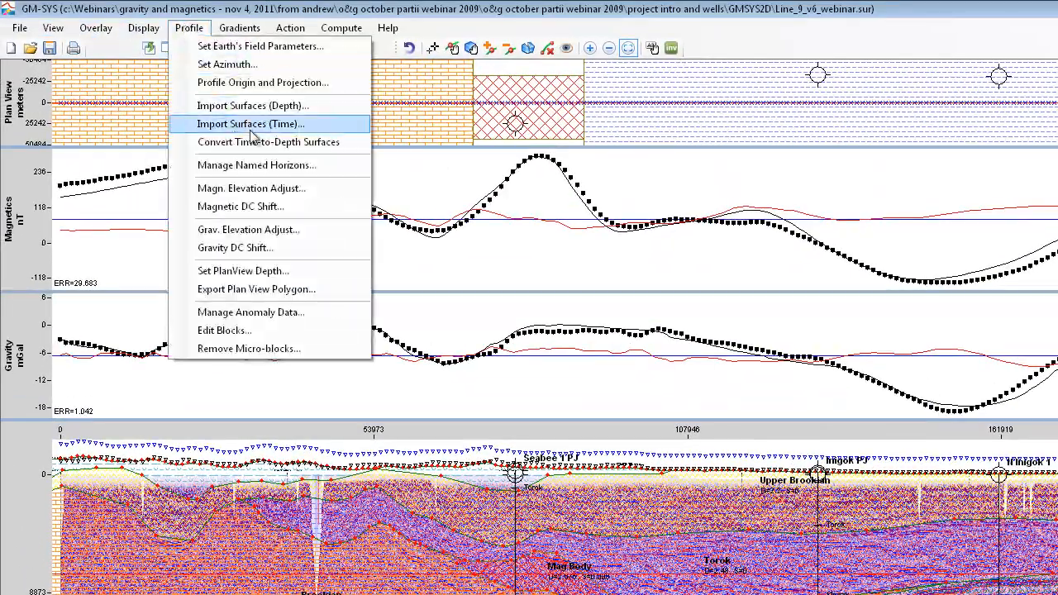
pyautogui.click(256, 165)
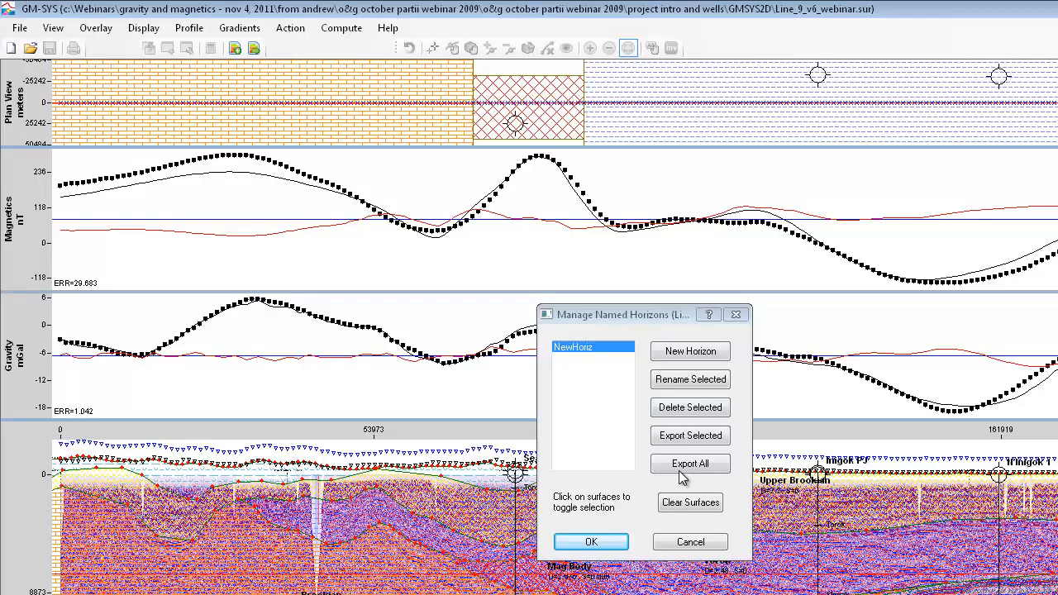
pyautogui.click(590, 541)
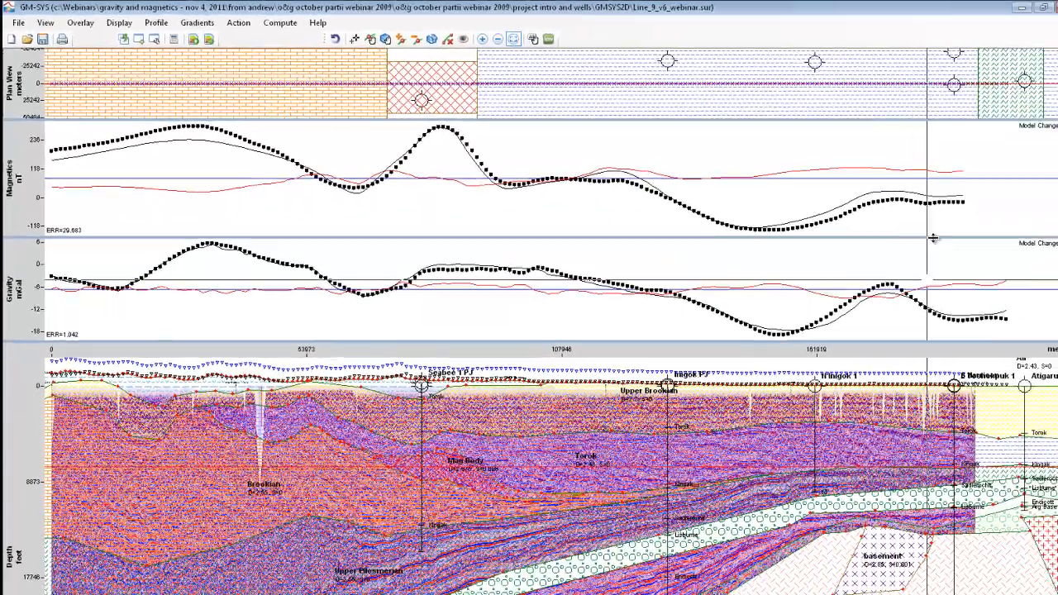